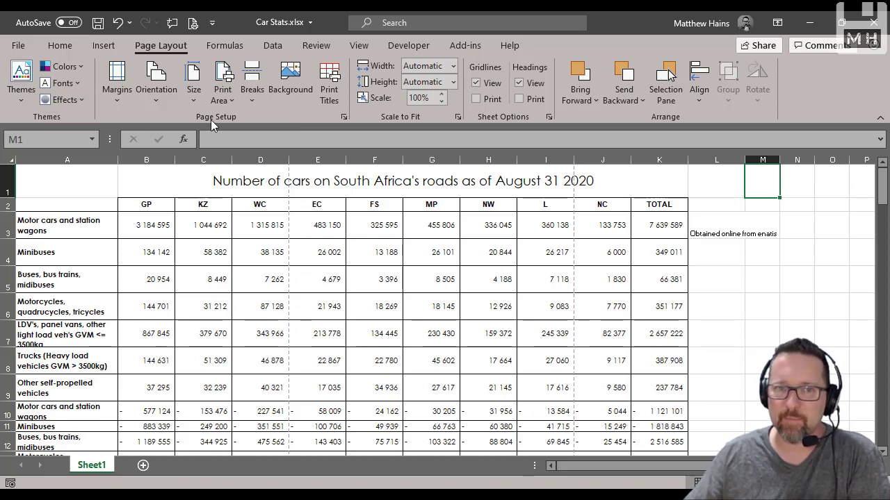
mouse_move(439, 193)
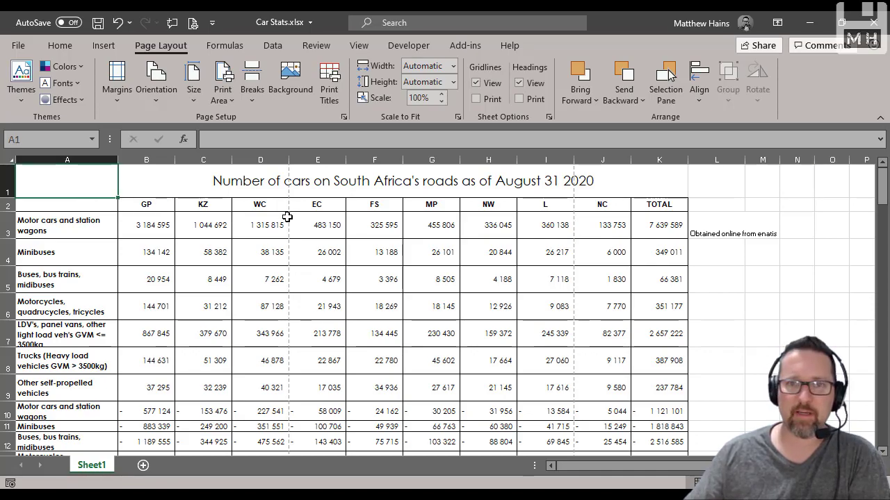
- Apply a different workbook theme to the car statistics sheet after reviewing the table
scroll("down", 3)
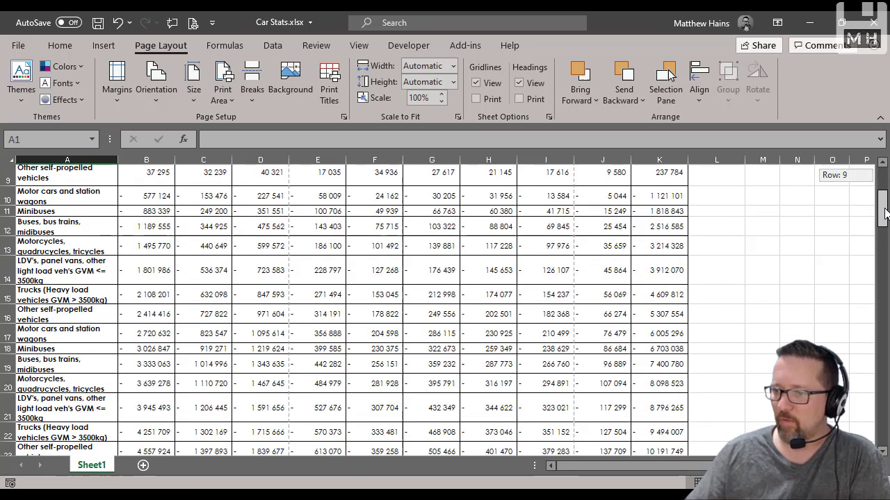
scroll("down", 3)
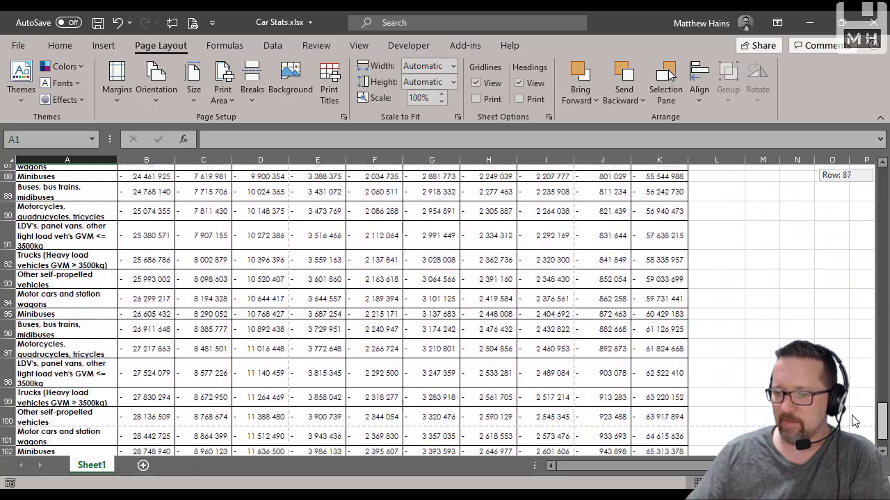
scroll("up", 3)
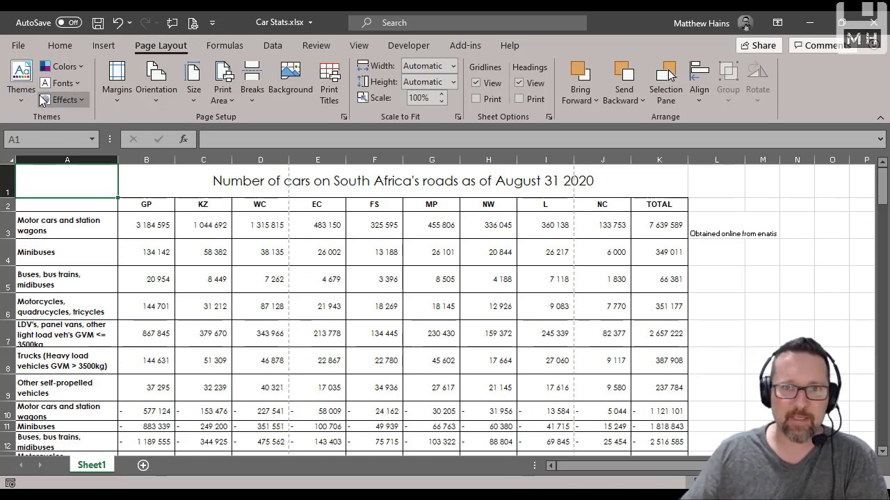
left_click(20, 79)
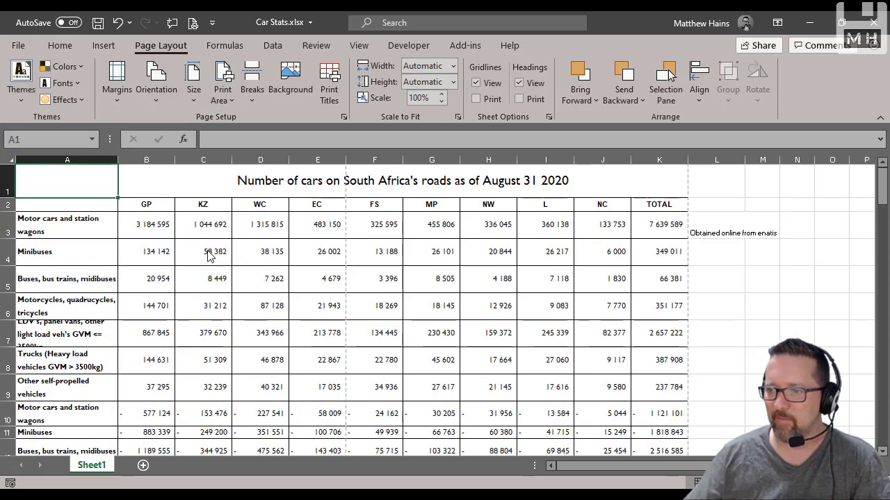
mouse_move(765, 295)
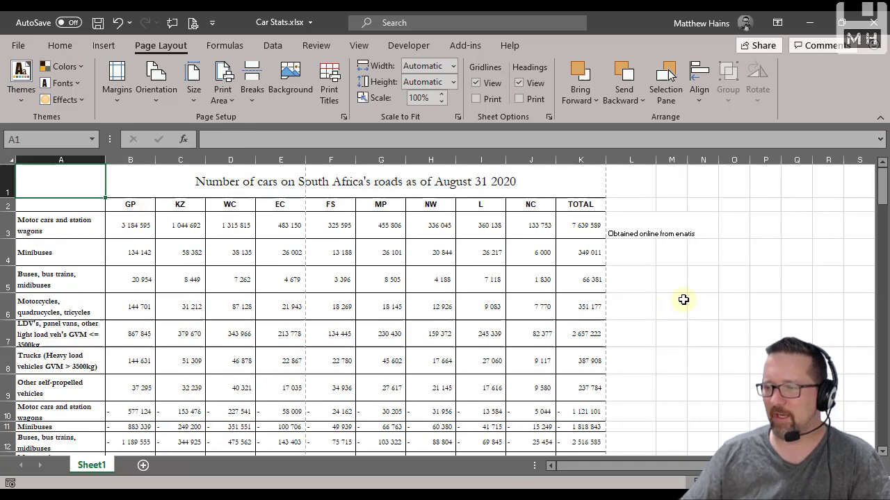
left_click(702, 307)
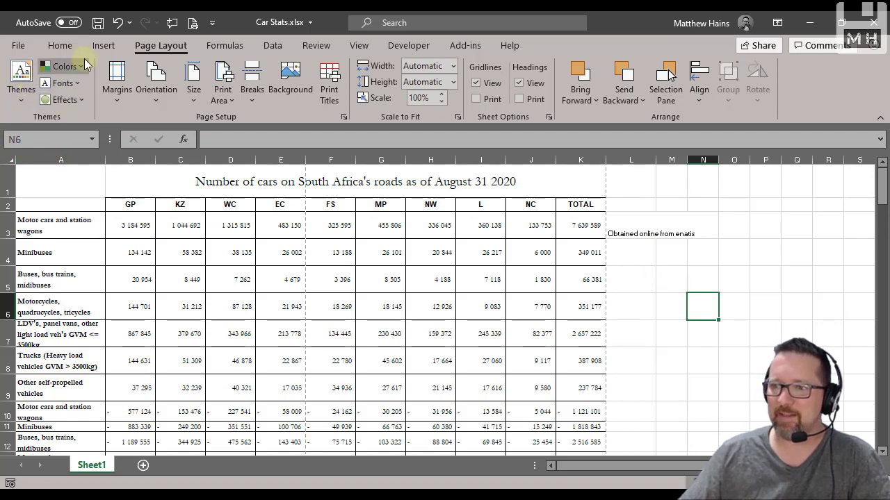
mouse_move(83, 97)
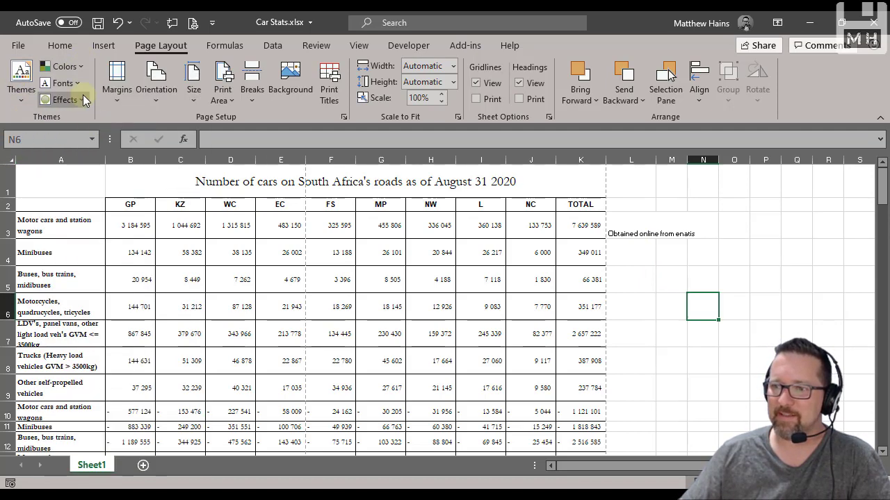
- Switch the theme fonts to a sans-serif set so all sheet text changes typeface
left_click(64, 83)
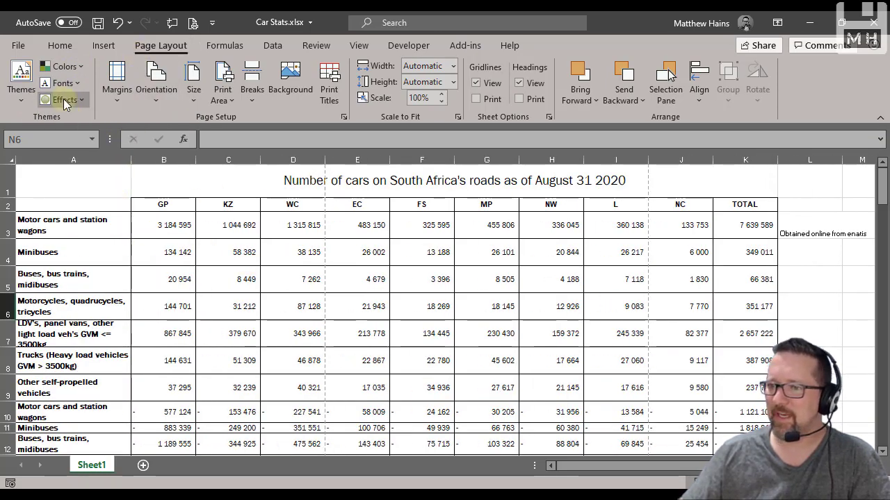
left_click(62, 100)
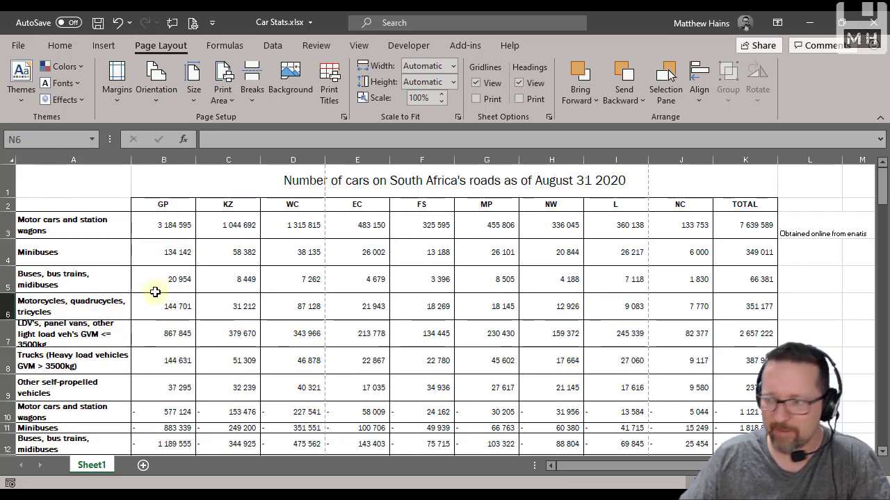
left_click(809, 279)
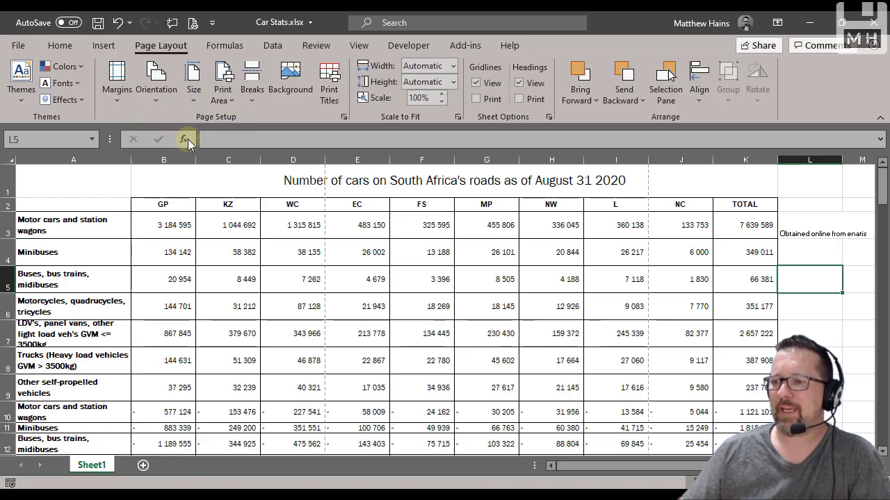
mouse_move(184, 139)
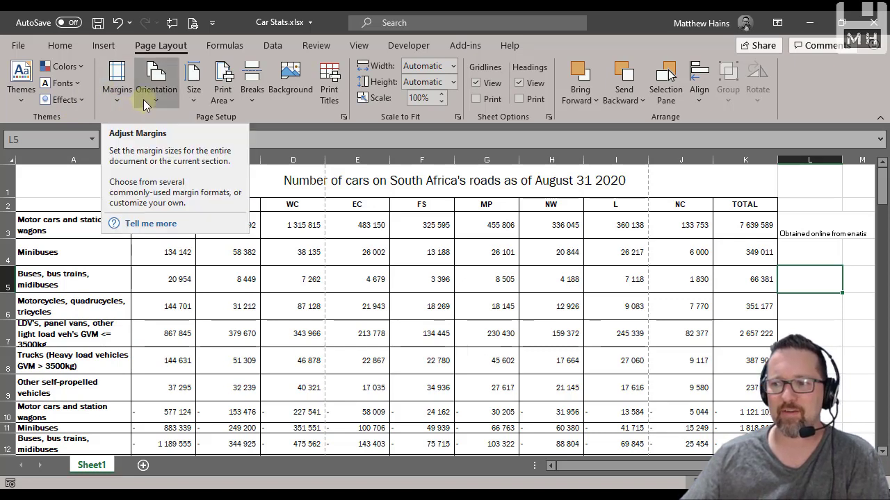
mouse_move(193, 80)
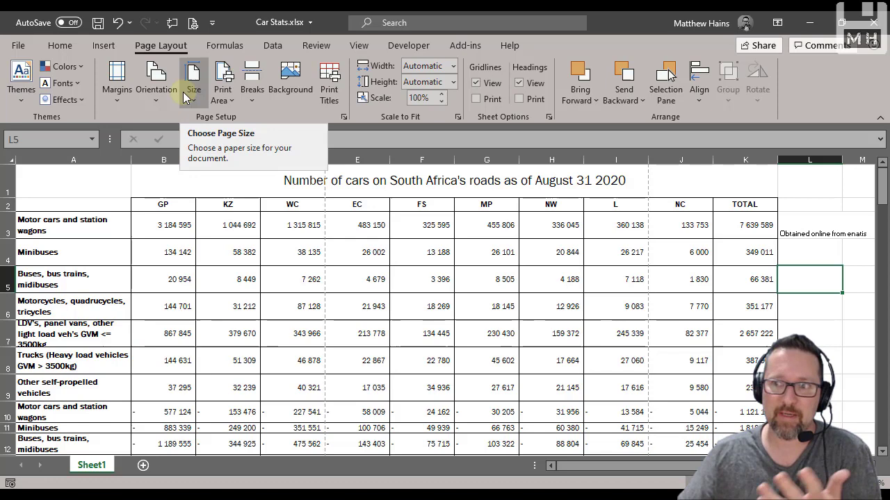
- Set the Car Stats sheet to narrow margins and landscape page orientation
left_click(117, 79)
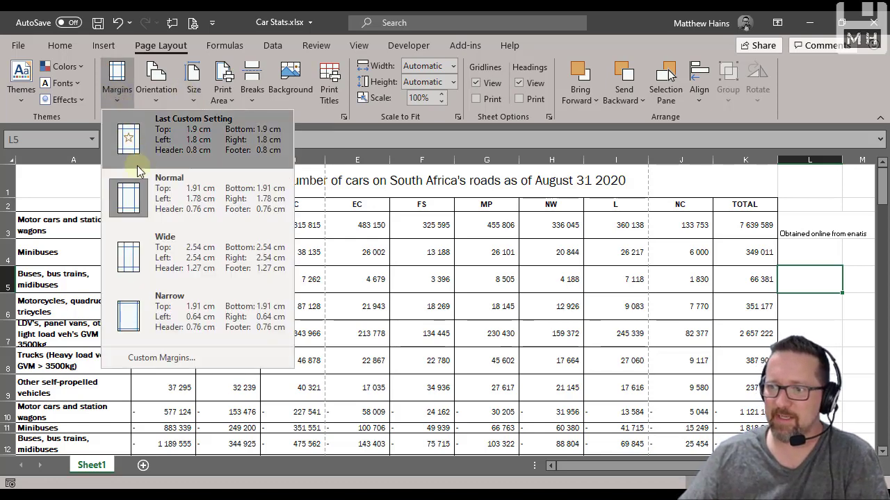
mouse_move(174, 306)
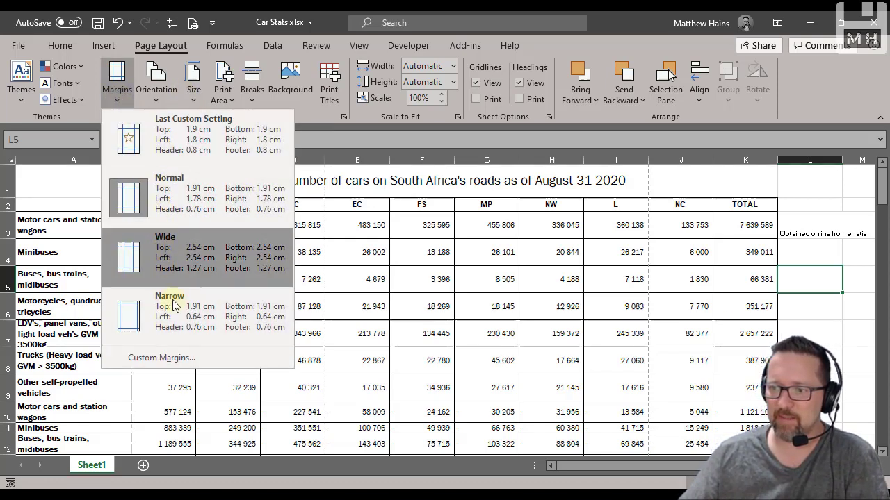
left_click(169, 306)
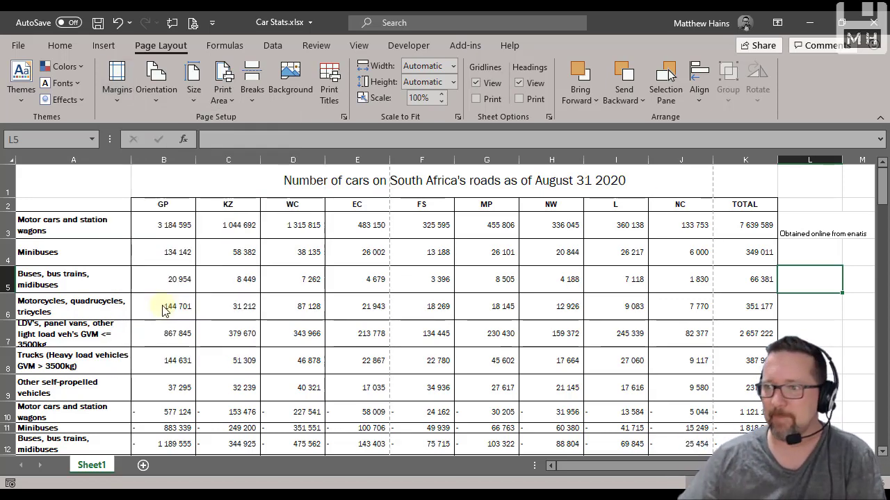
left_click(156, 84)
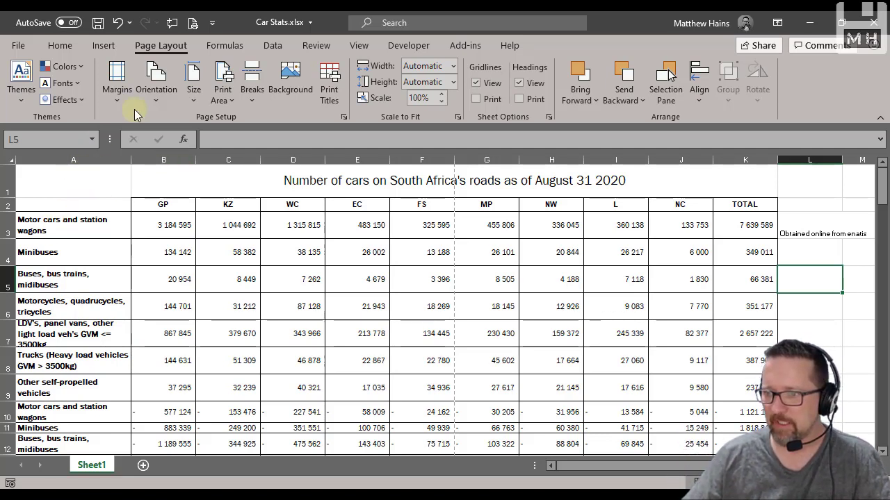
left_click(156, 79)
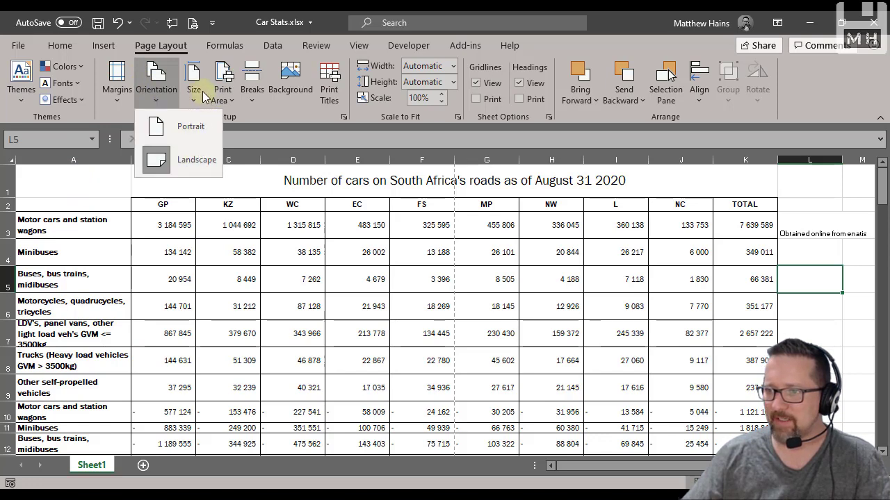
left_click(193, 80)
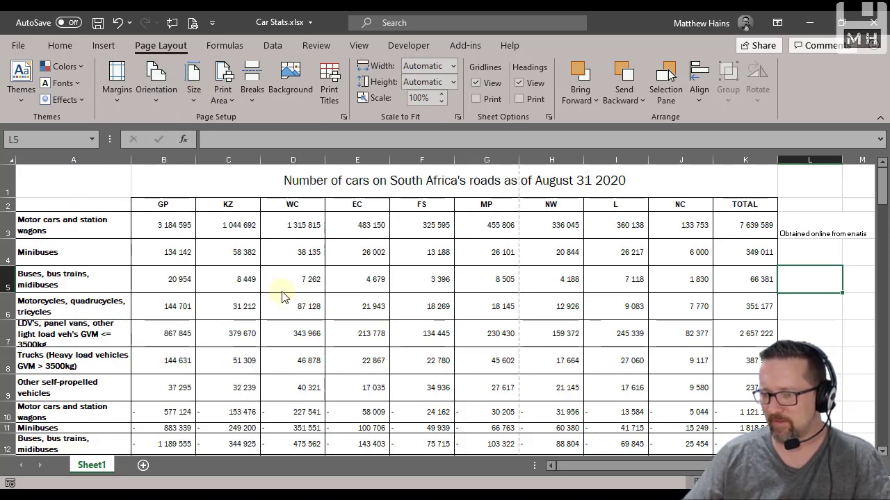
mouse_move(515, 192)
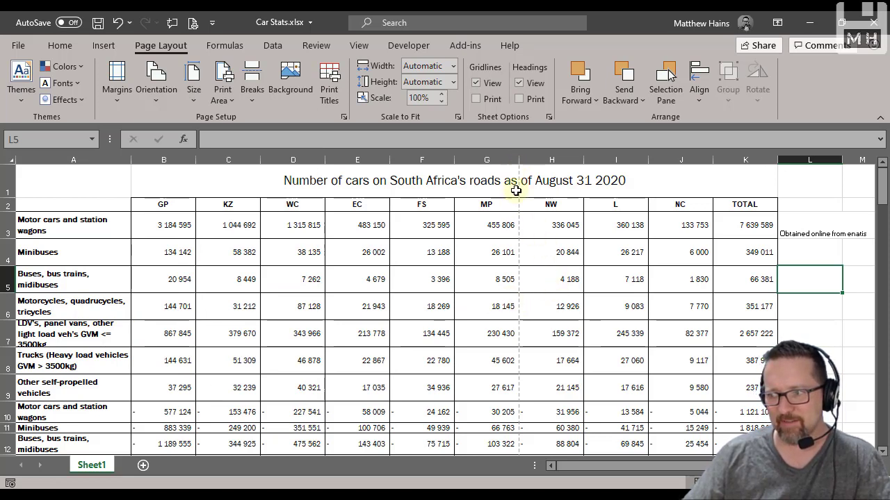
mouse_move(521, 316)
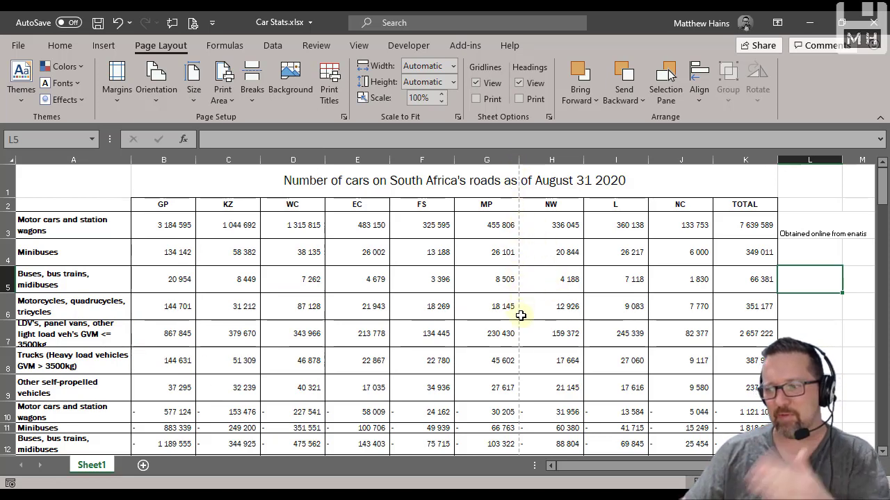
mouse_move(528, 200)
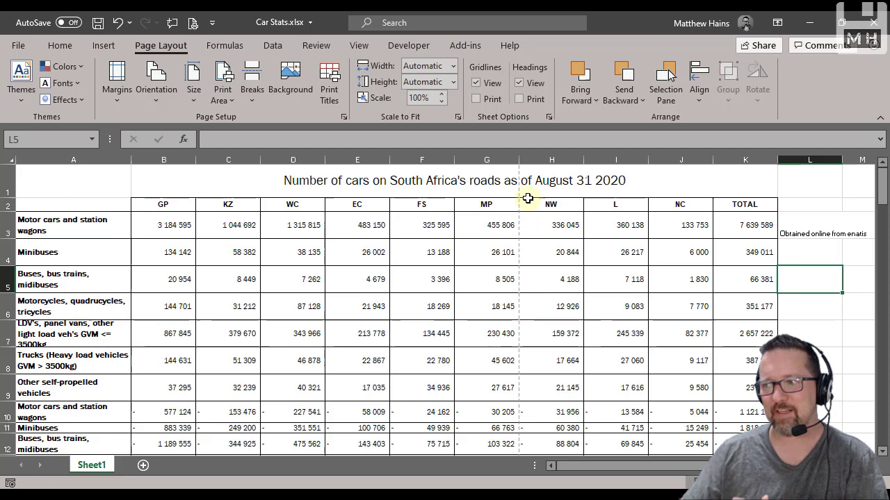
mouse_move(504, 247)
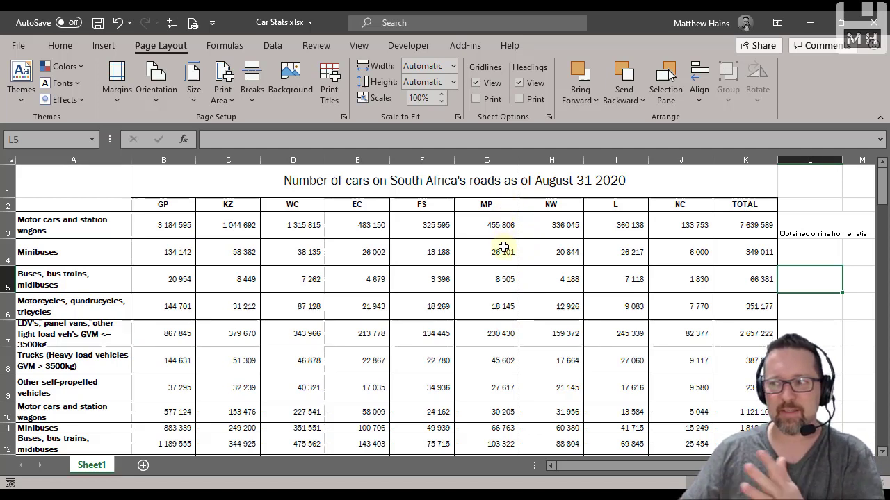
mouse_move(512, 248)
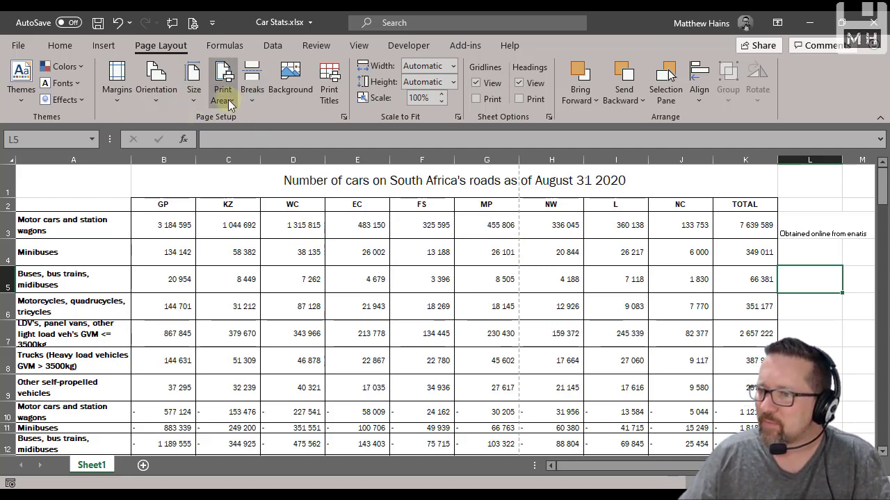
mouse_move(224, 79)
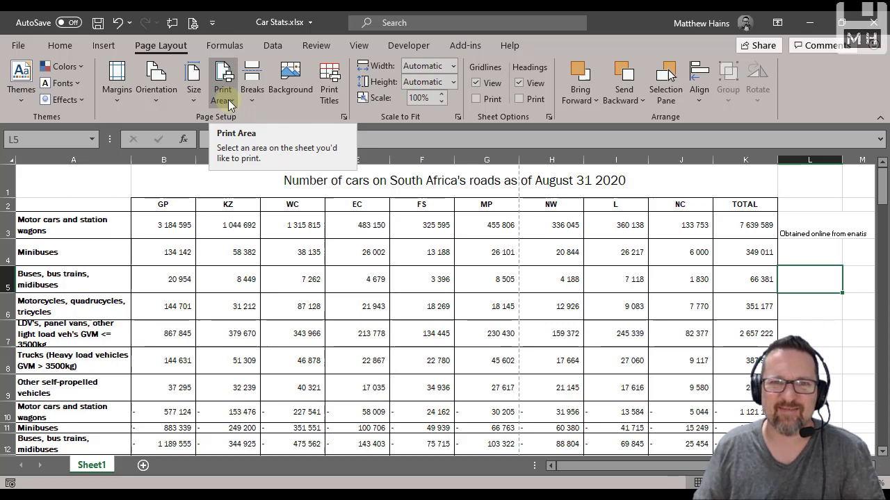
mouse_move(459, 262)
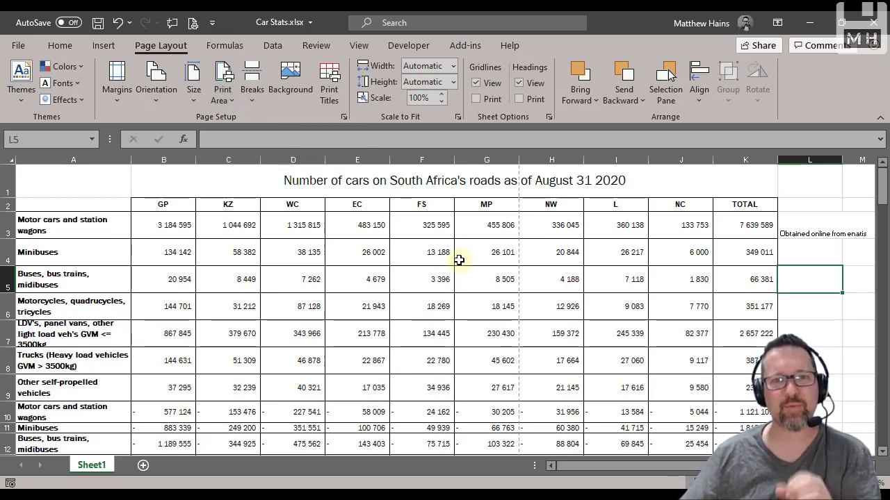
mouse_move(205, 228)
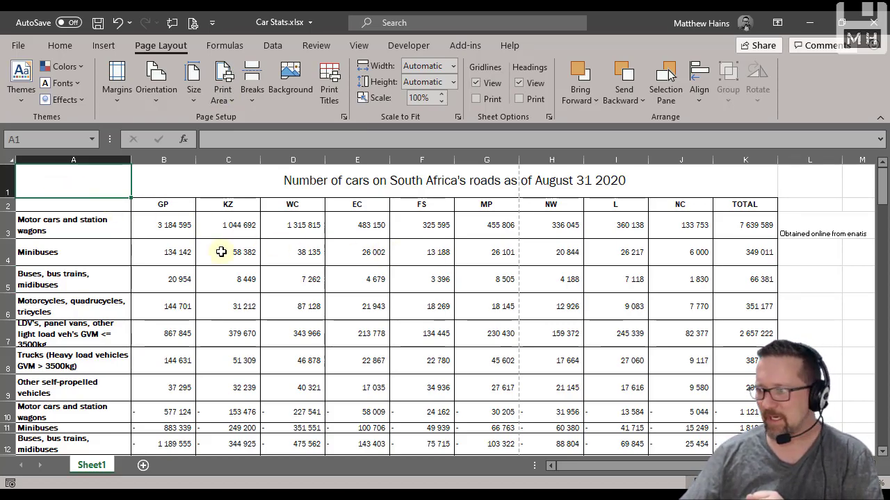
- Define the selected car statistics table range as the worksheet's print area
scroll("down", 3)
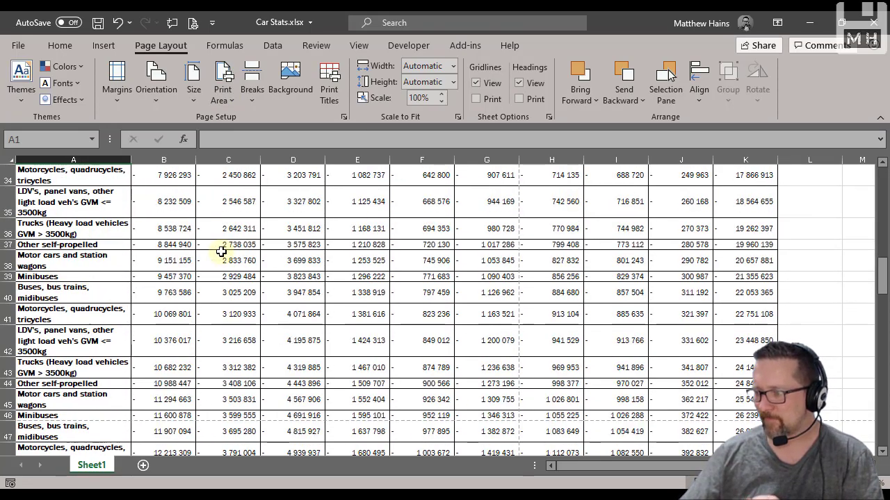
scroll("down", 3)
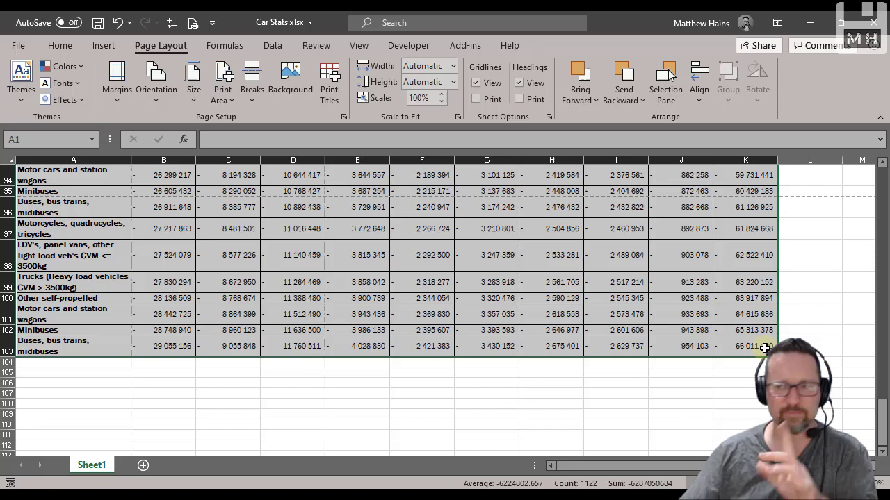
scroll("up", 3)
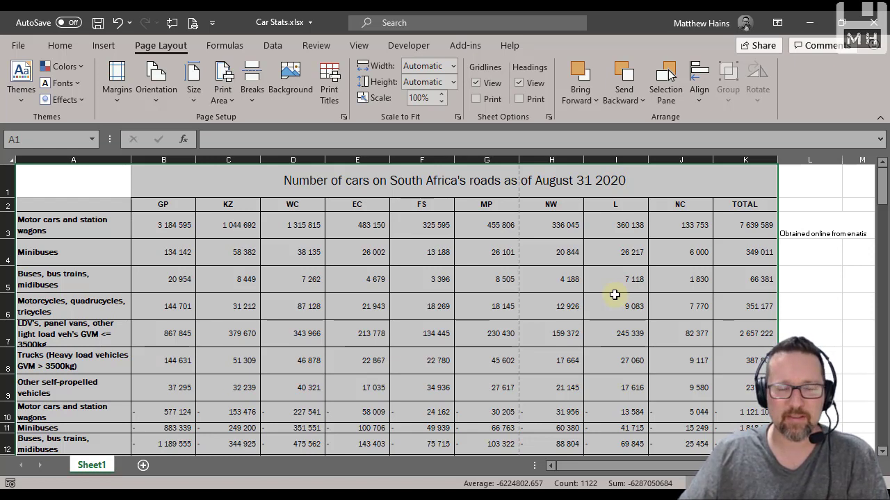
mouse_move(81, 204)
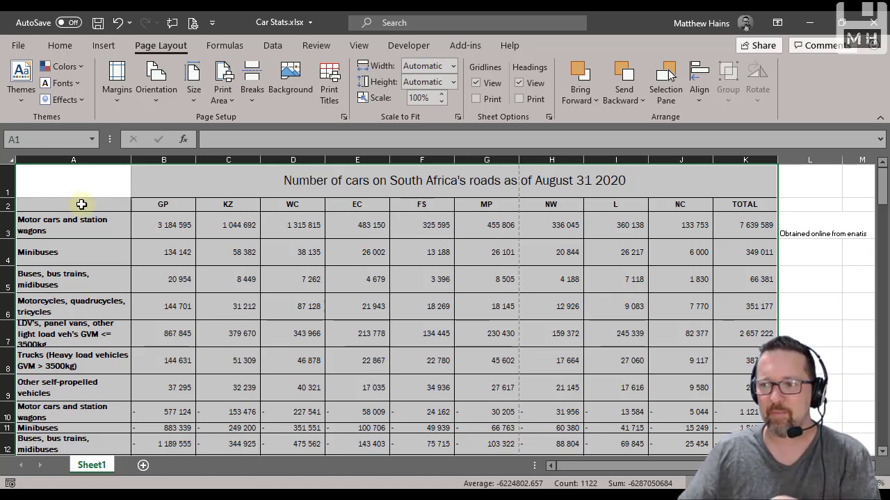
mouse_move(392, 316)
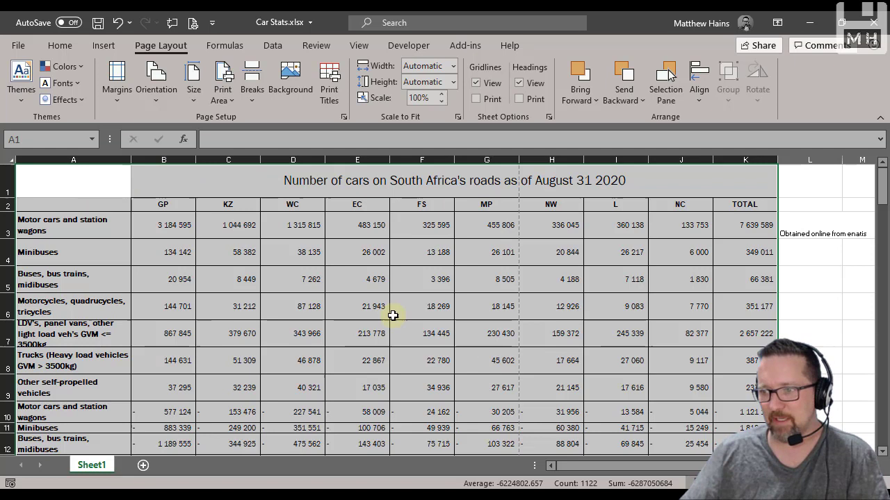
left_click(223, 79)
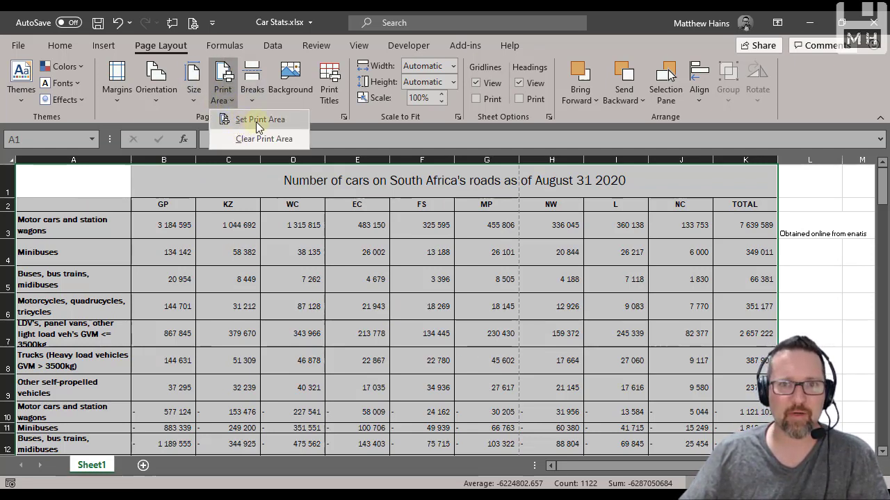
left_click(259, 119)
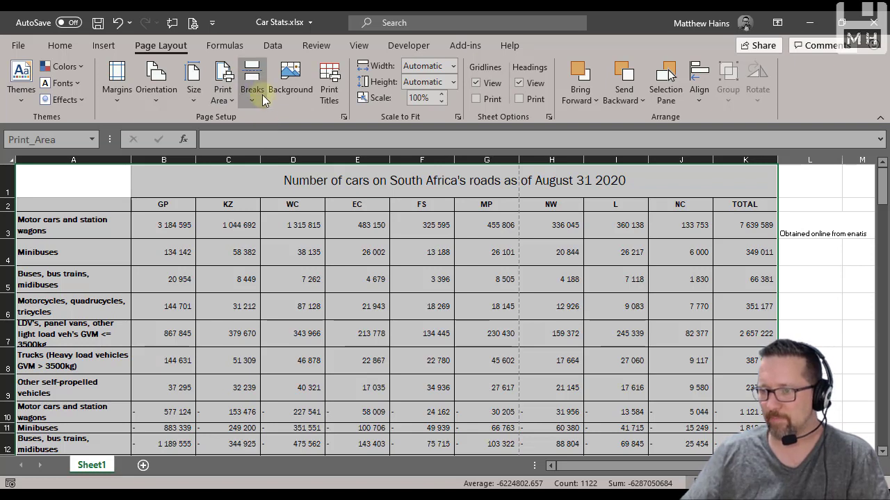
mouse_move(251, 82)
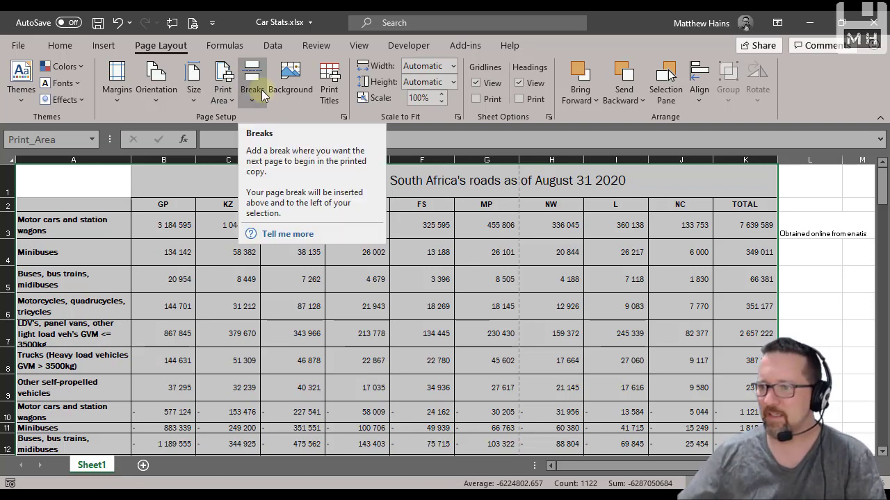
left_click(252, 84)
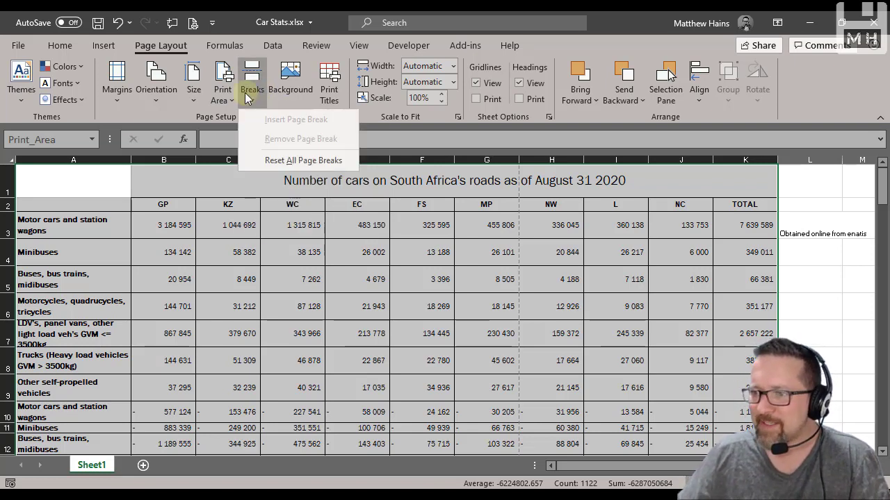
left_click(247, 295)
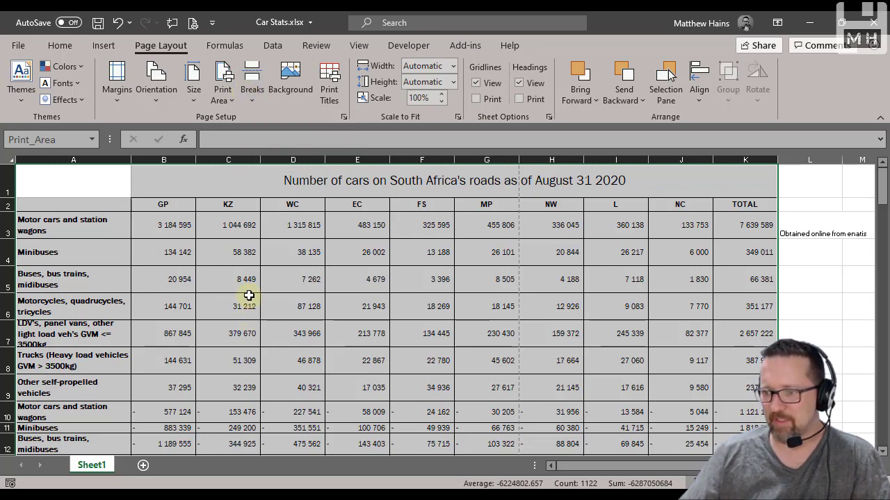
scroll("down", 3)
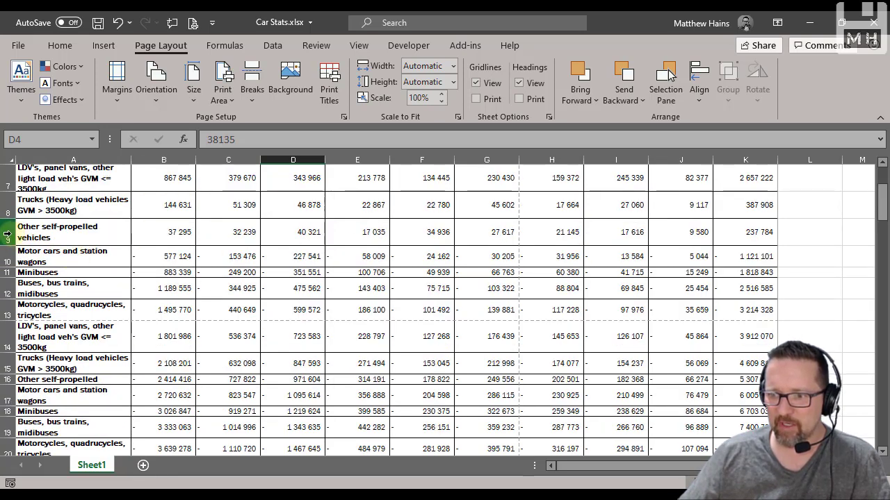
left_click(252, 80)
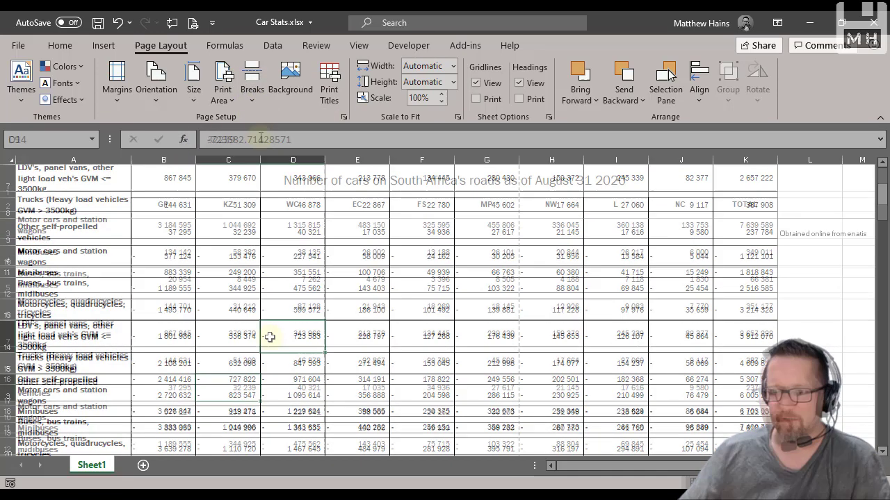
left_click(252, 80)
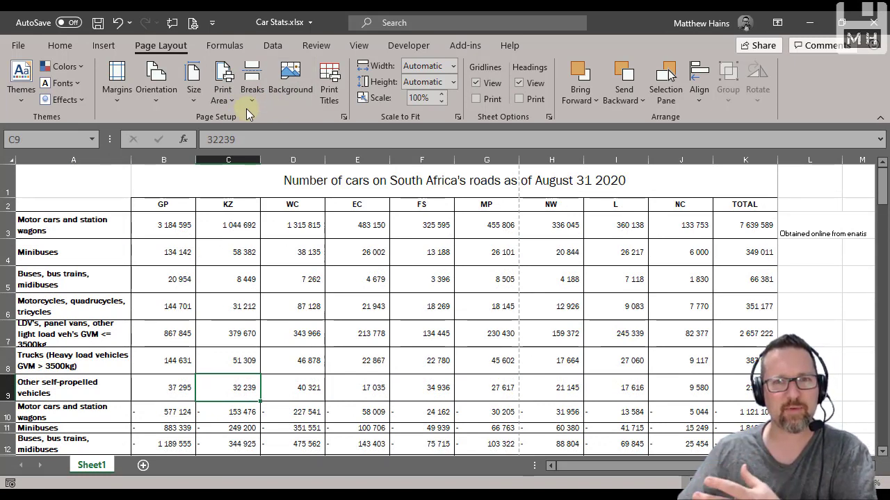
left_click(251, 80)
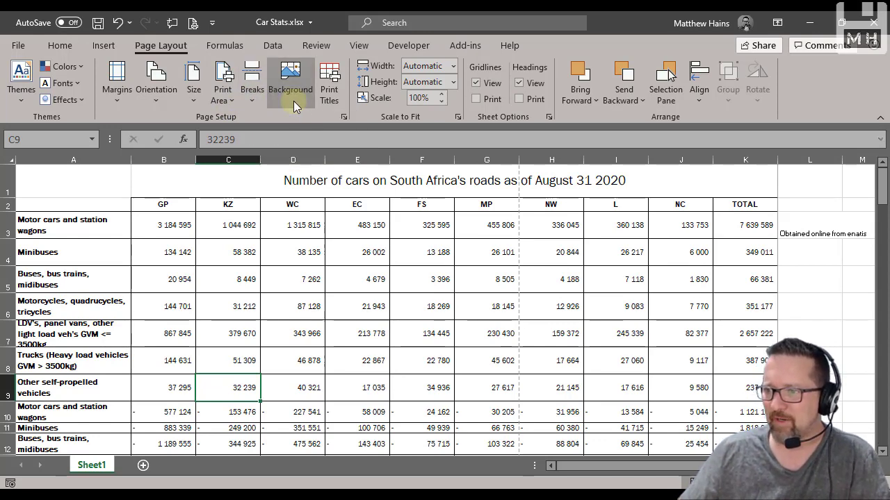
- Search Bing for 'roads', include non-Creative-Commons images, and insert a highway photo as the sheet background
left_click(289, 79)
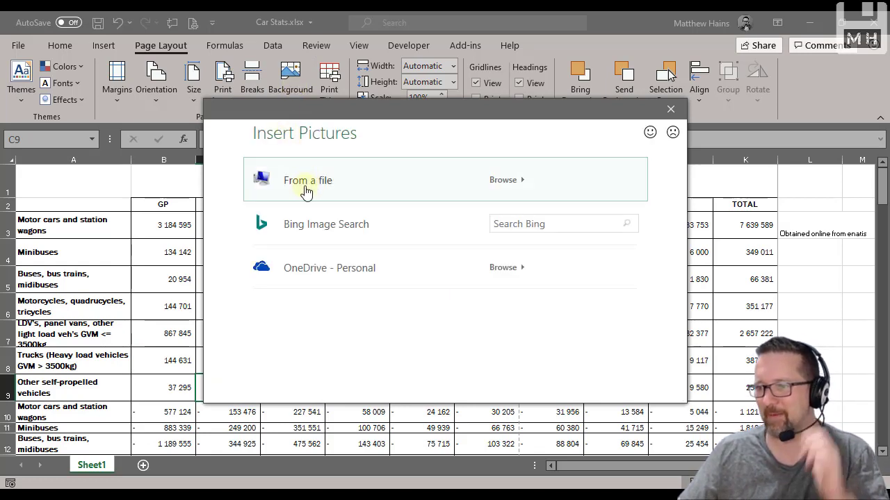
left_click(556, 223)
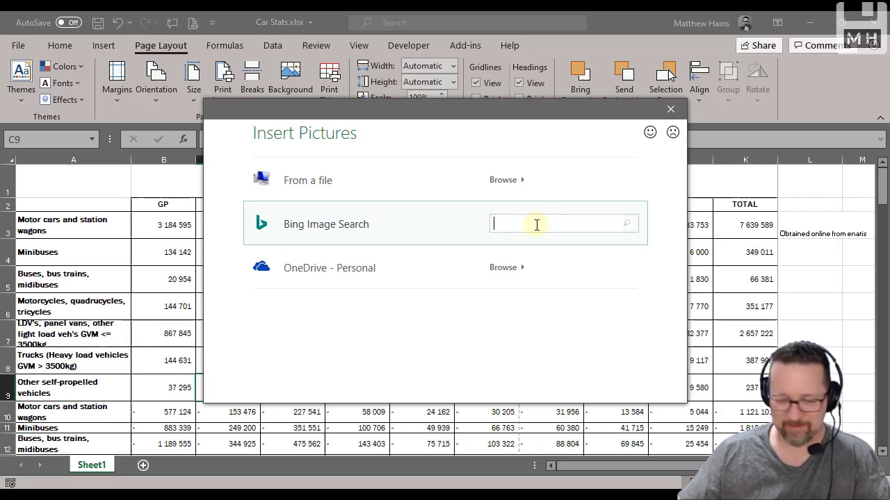
type("roads")
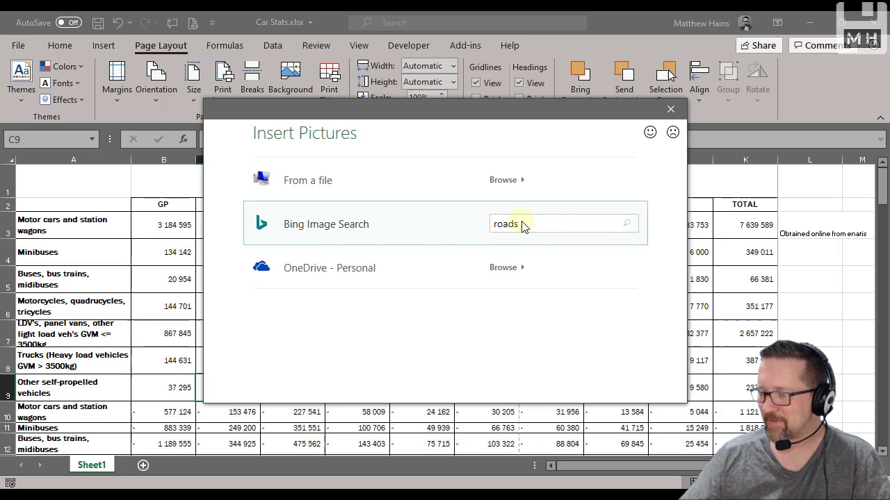
left_click(626, 224)
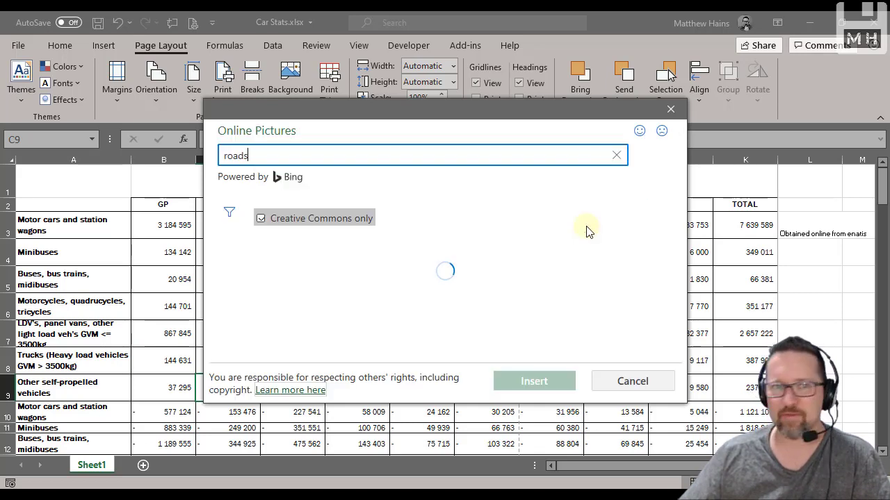
left_click(261, 219)
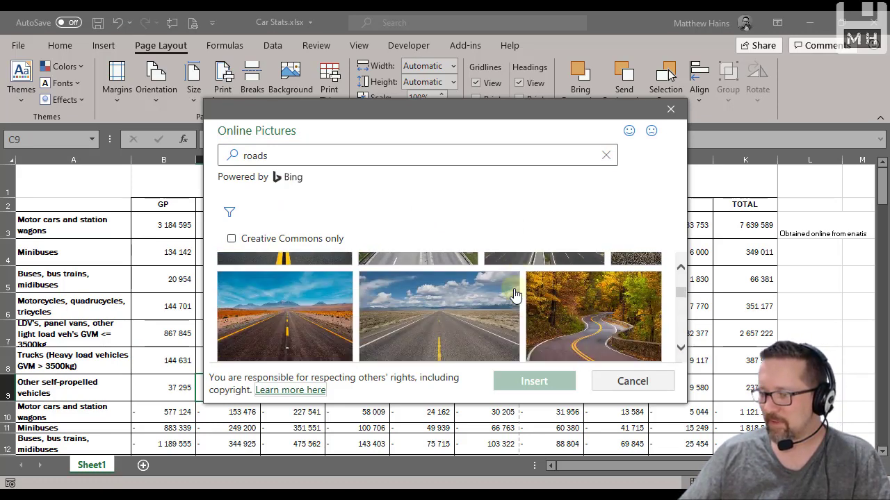
scroll("down", 3)
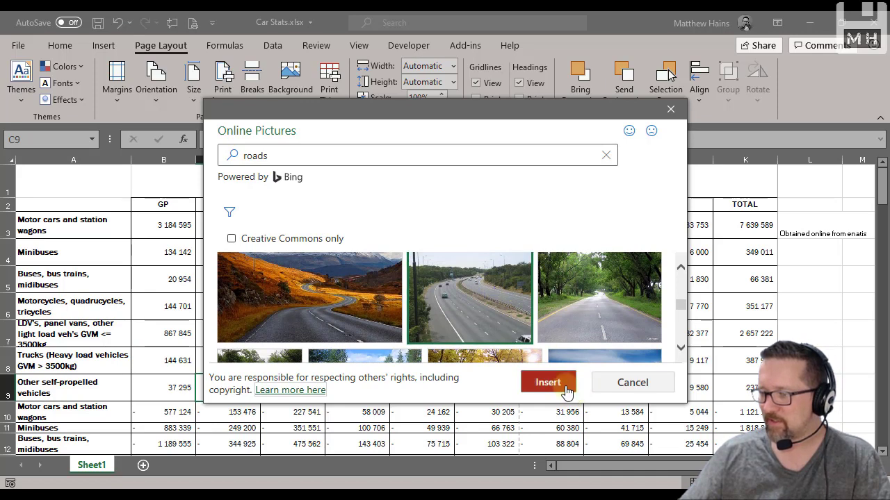
left_click(548, 382)
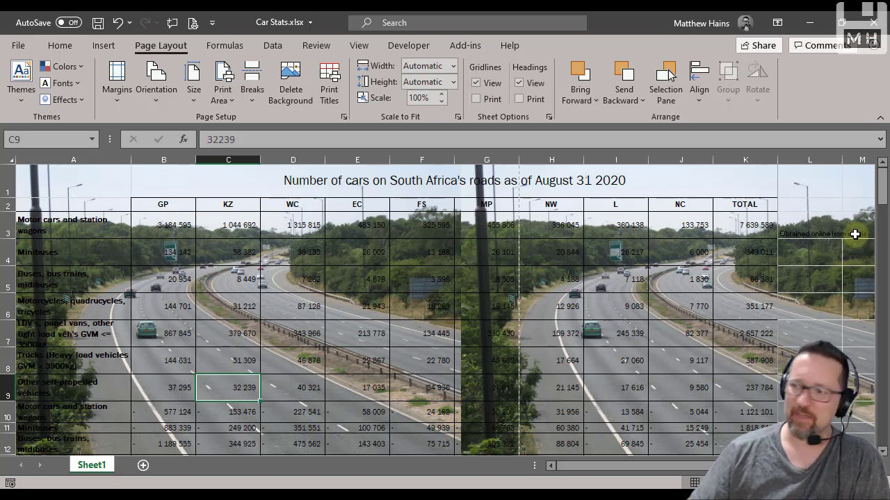
mouse_move(174, 271)
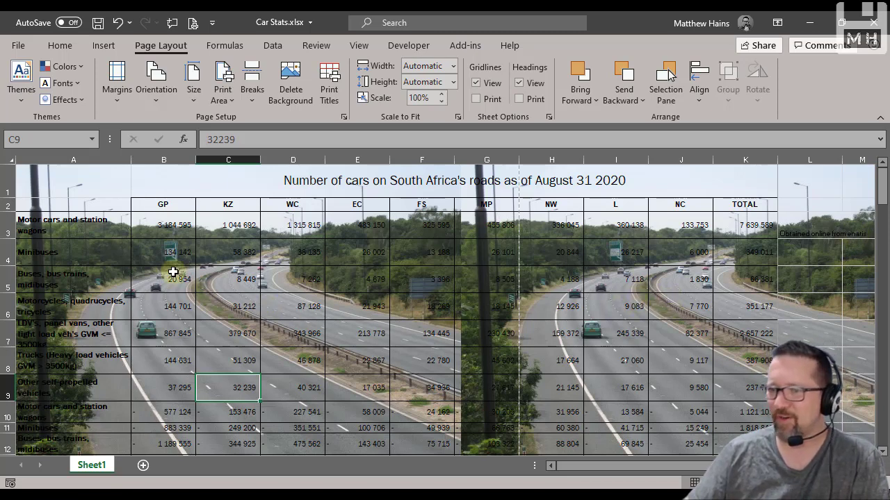
mouse_move(150, 261)
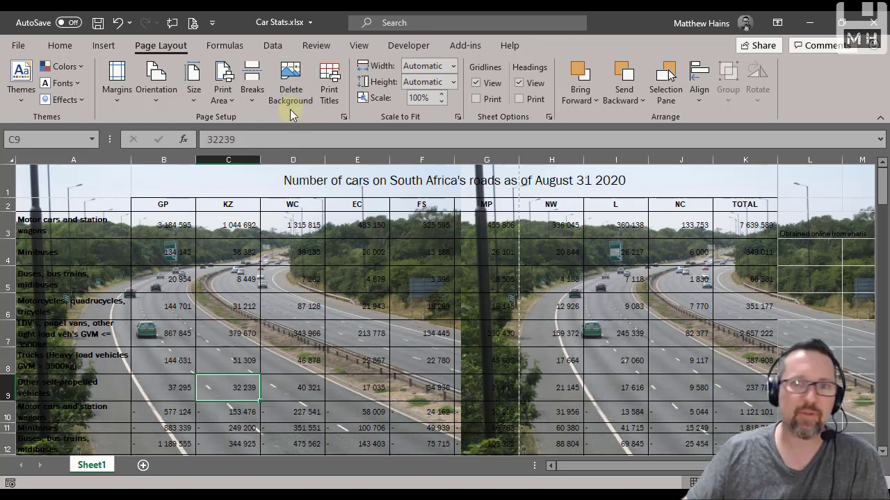
mouse_move(290, 82)
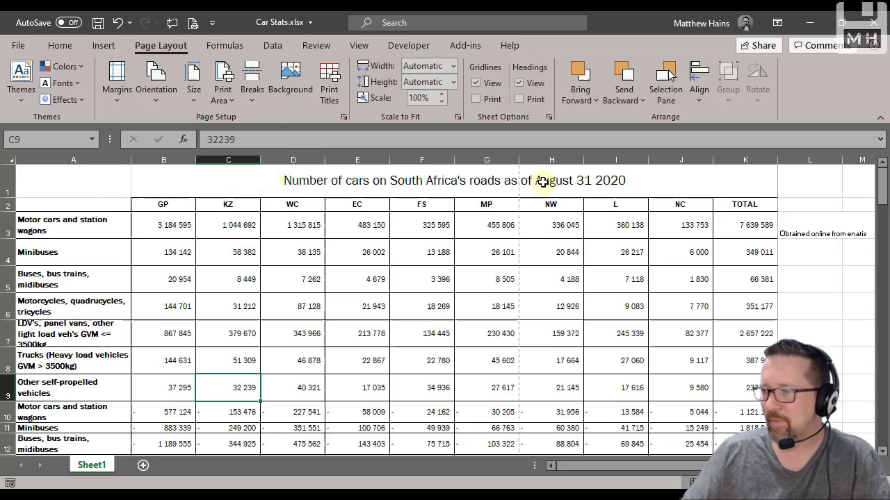
- Select the title above the table after the background has been removed
left_click(452, 181)
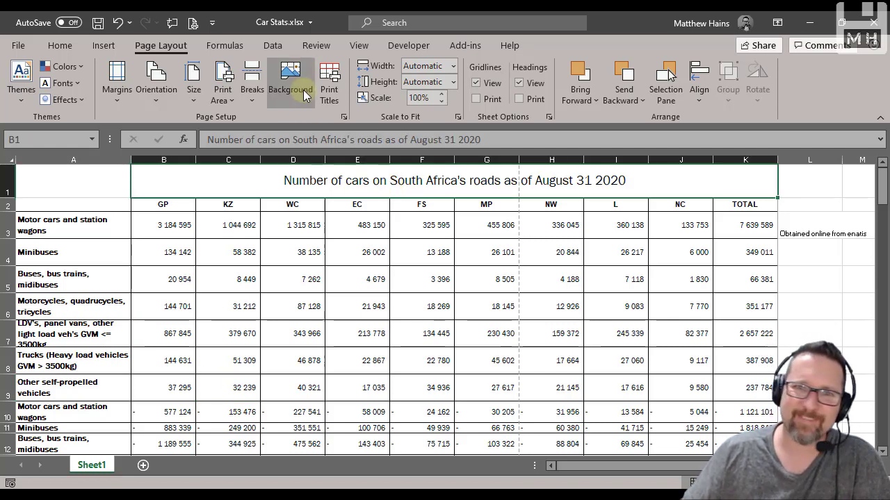
mouse_move(289, 82)
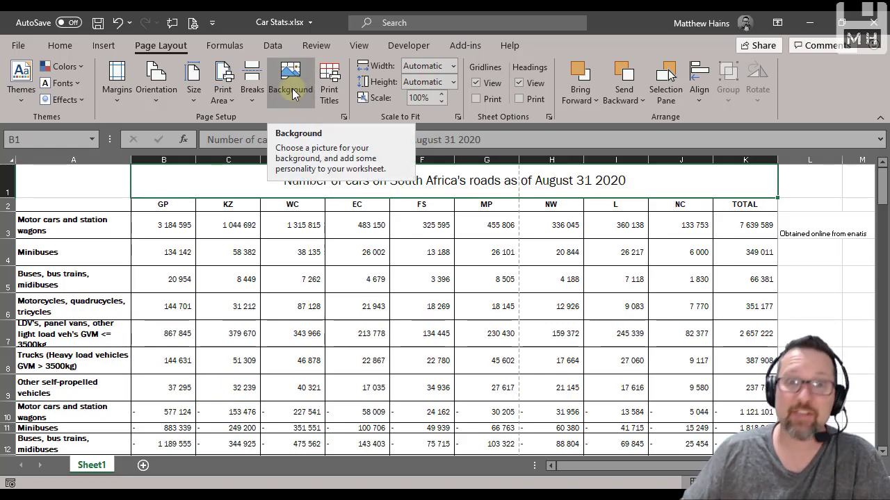
mouse_move(329, 82)
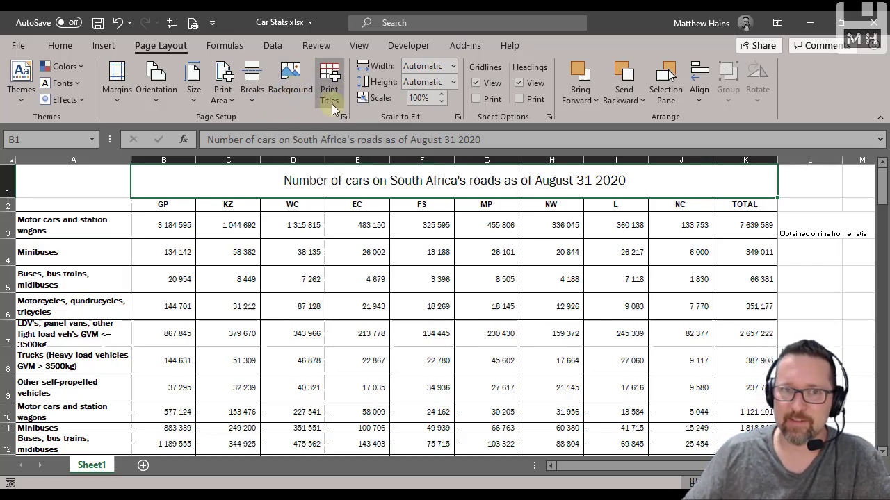
mouse_move(328, 83)
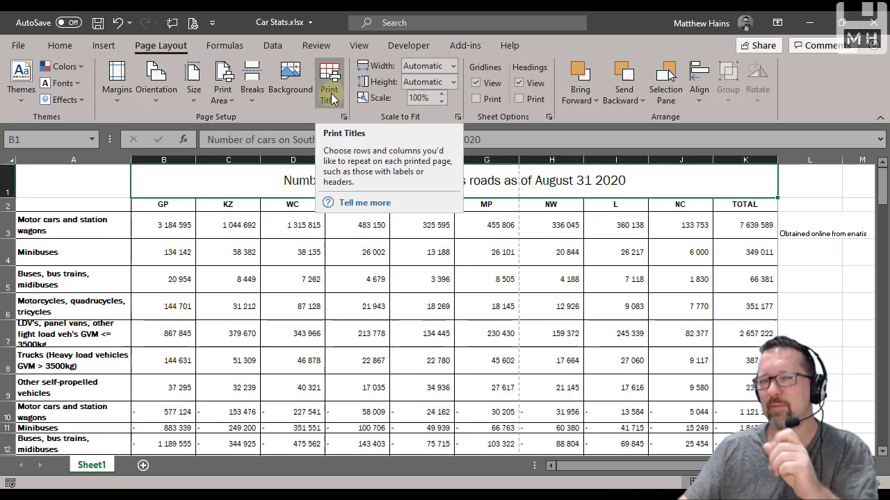
- Bring up Print Titles and collapse the 'Rows to repeat at top' field for row picking
left_click(328, 80)
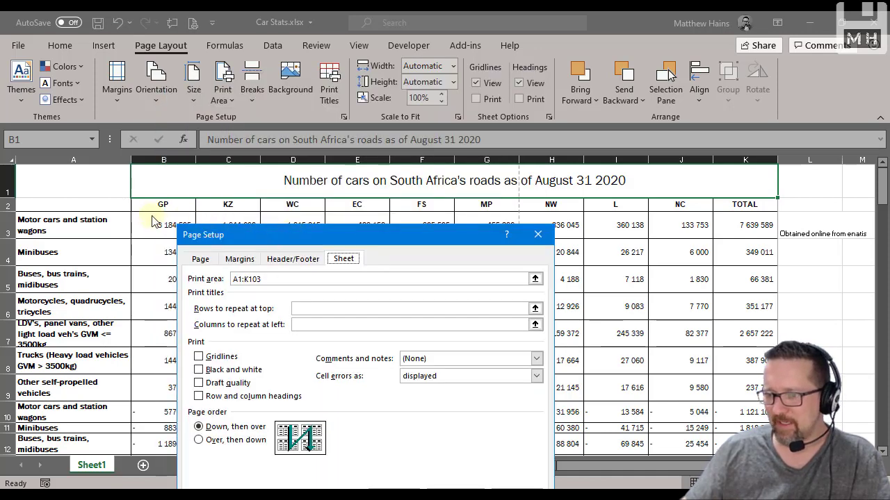
mouse_move(236, 183)
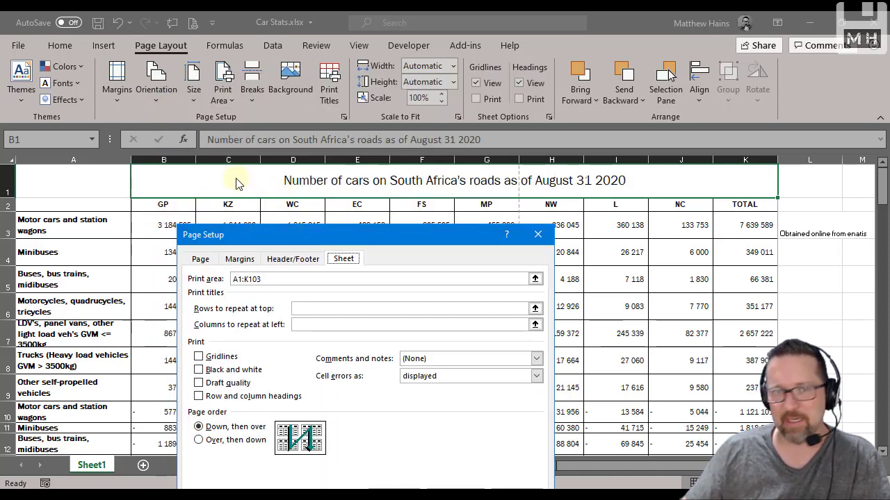
mouse_move(423, 189)
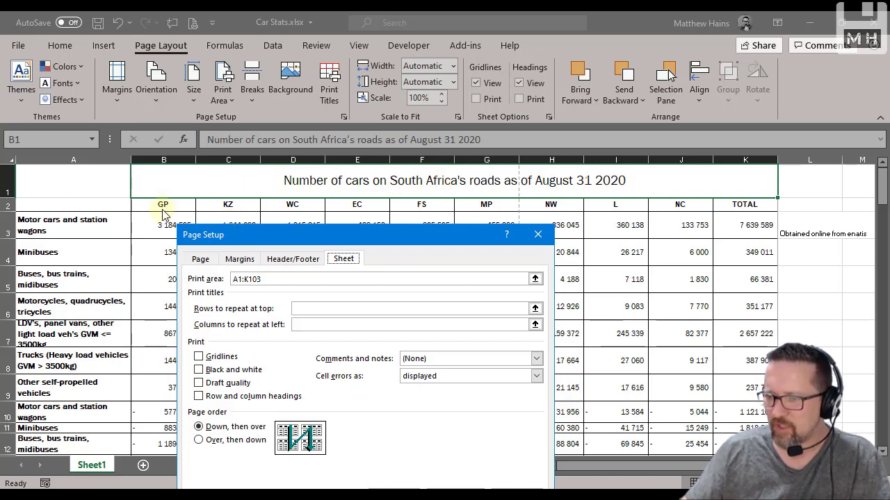
mouse_move(356, 217)
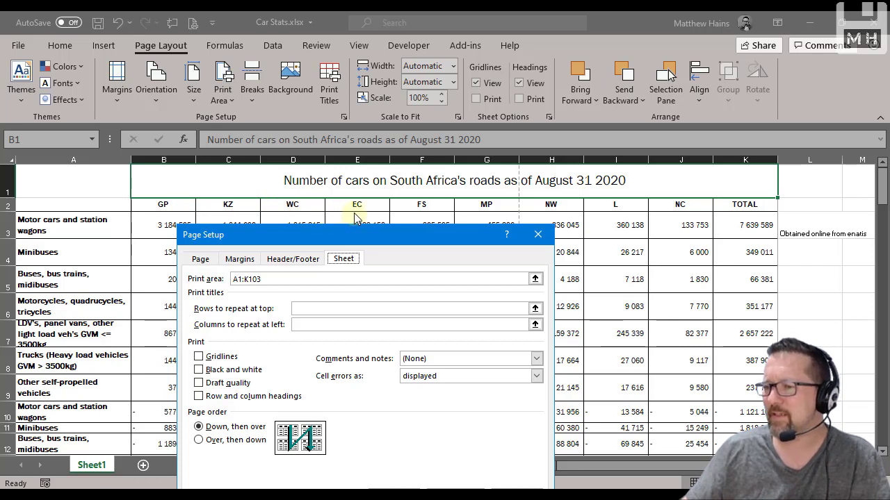
mouse_move(359, 214)
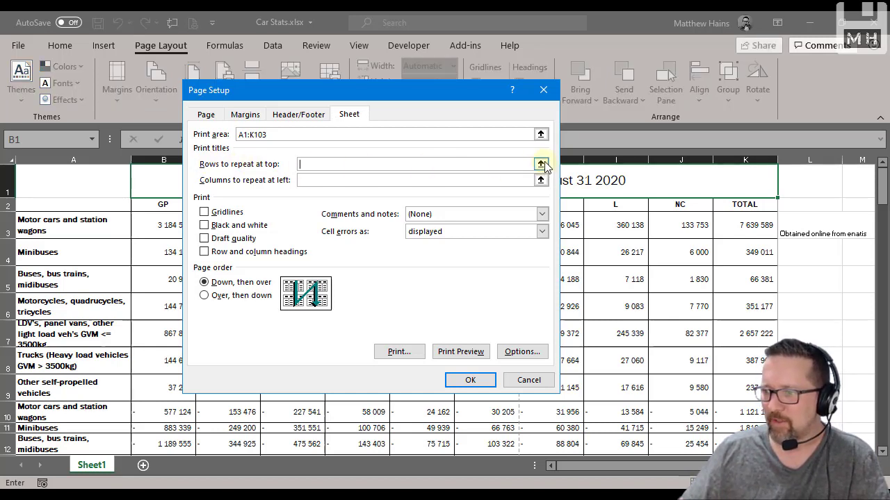
left_click(541, 164)
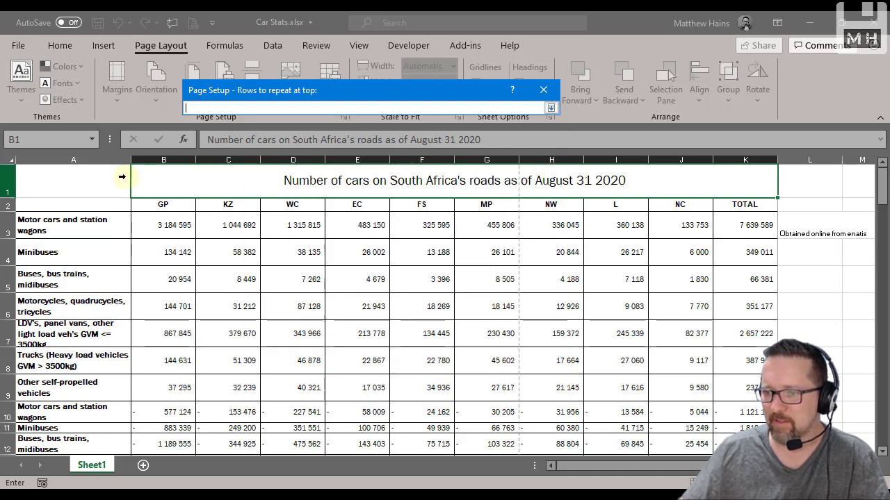
- Set rows $1:$2 to repeat at the top of every printed page and confirm
left_click(6, 183)
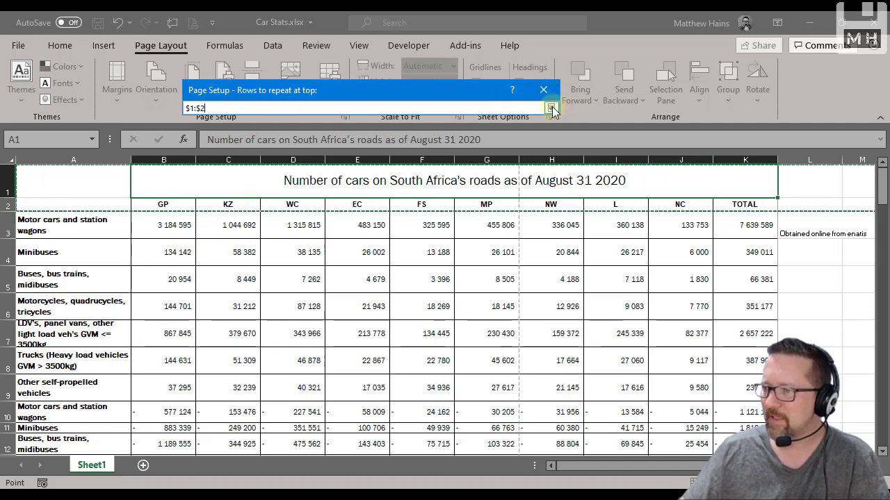
left_click(542, 108)
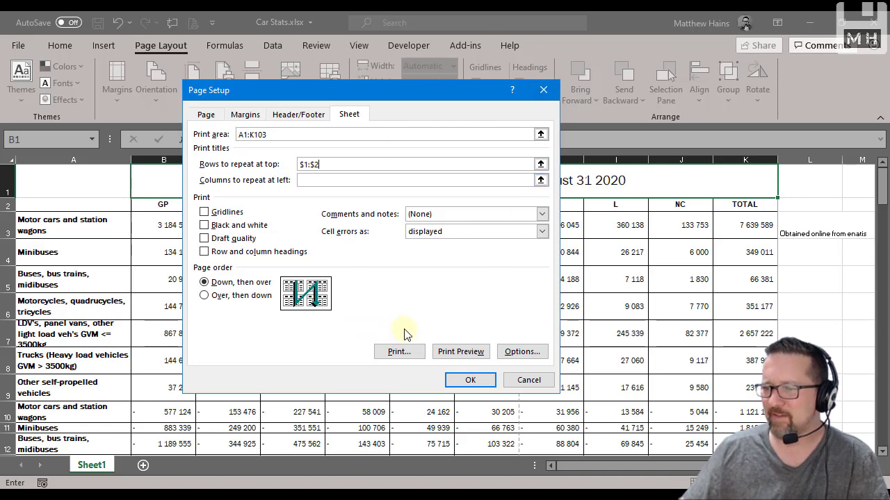
mouse_move(395, 328)
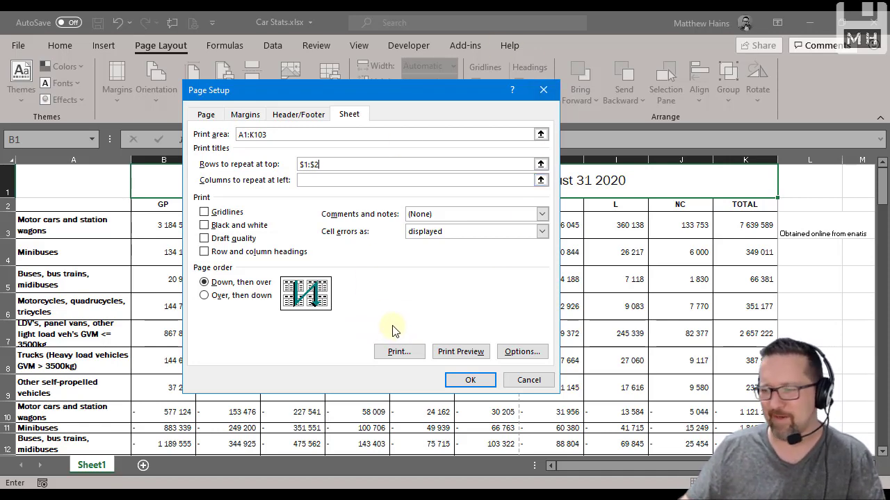
left_click(470, 381)
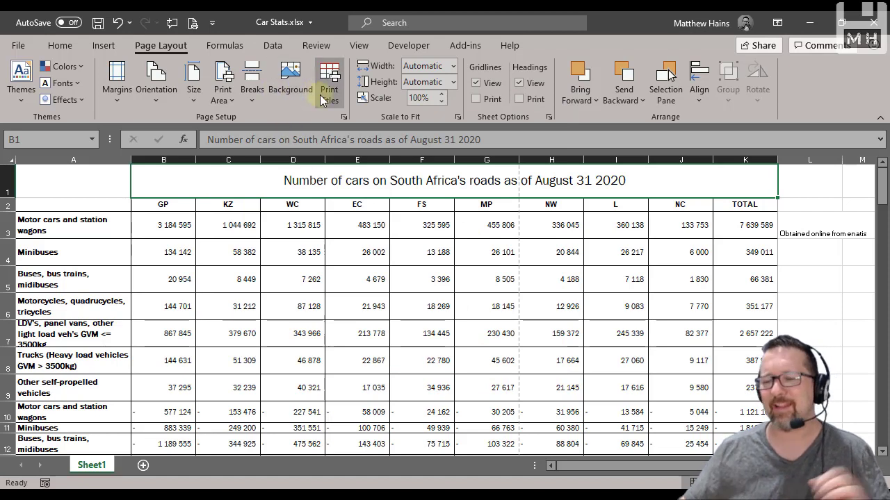
mouse_move(328, 80)
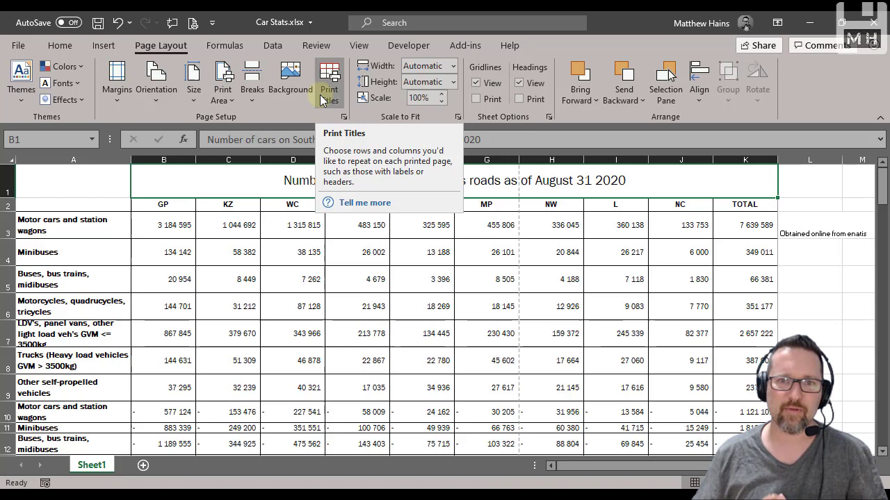
mouse_move(194, 35)
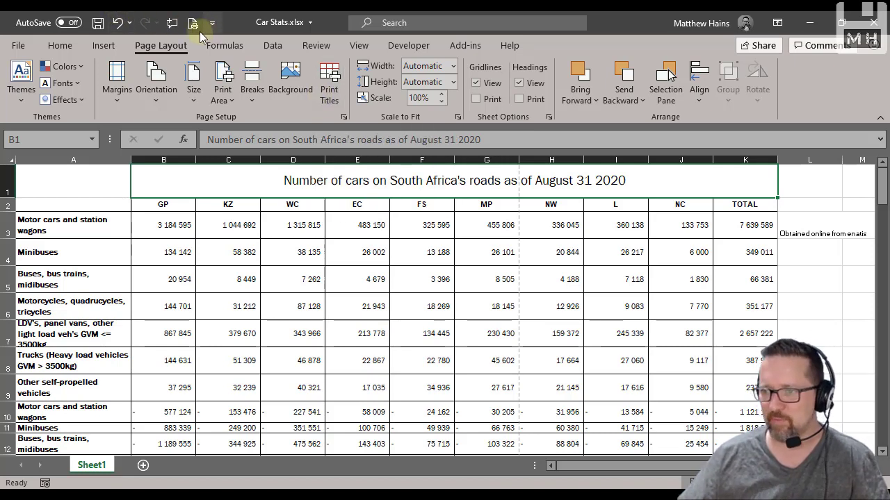
mouse_move(193, 22)
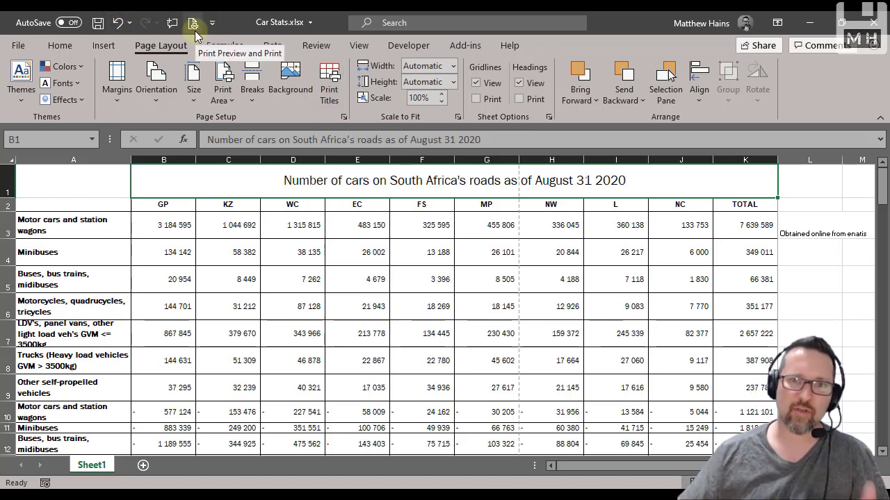
- Bring up the print preview with Ctrl+P, showing the sheet spanning 16 pages
key("ctrl+p")
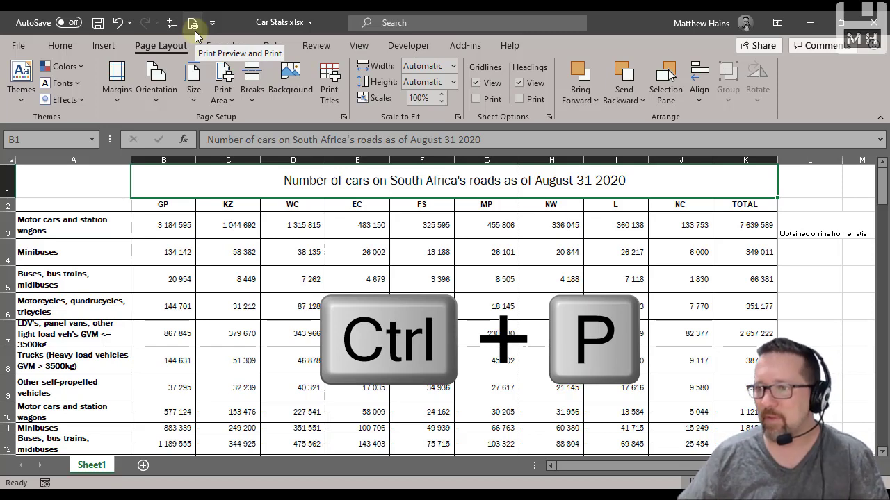
key("ctrl+p")
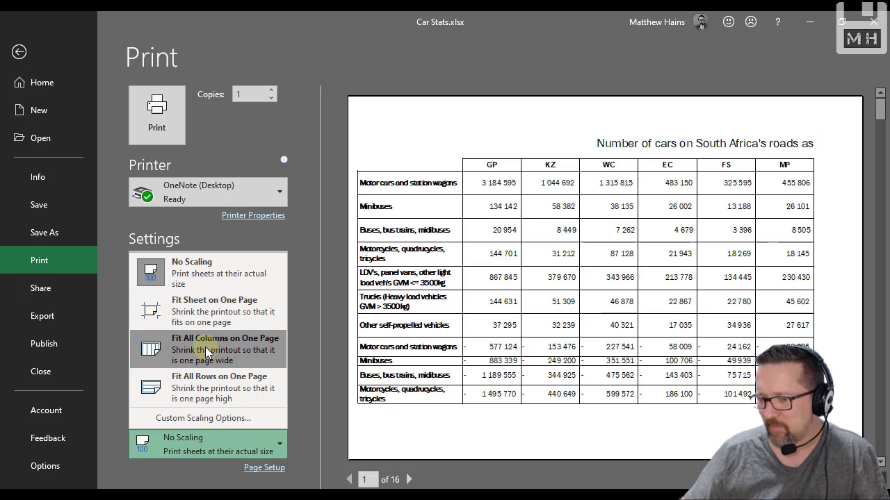
- Fit all columns on one page, cutting the printout to 5 pages, and review the pages with repeated titles
left_click(206, 350)
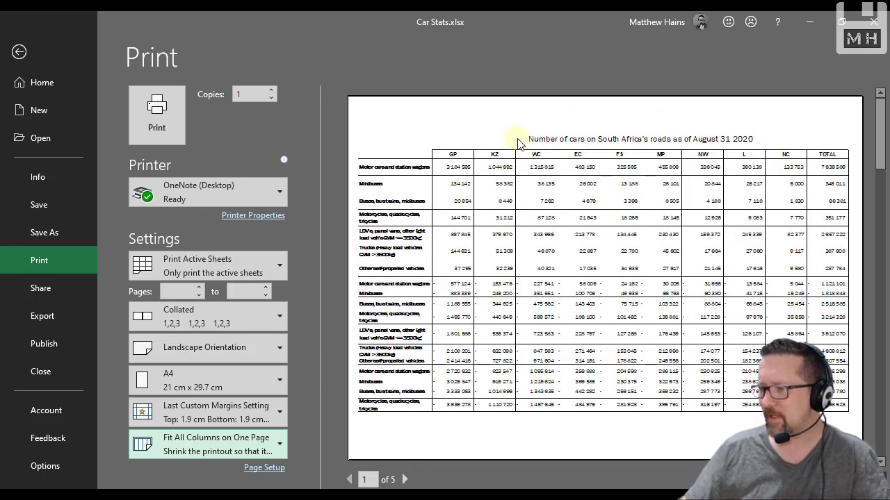
mouse_move(444, 154)
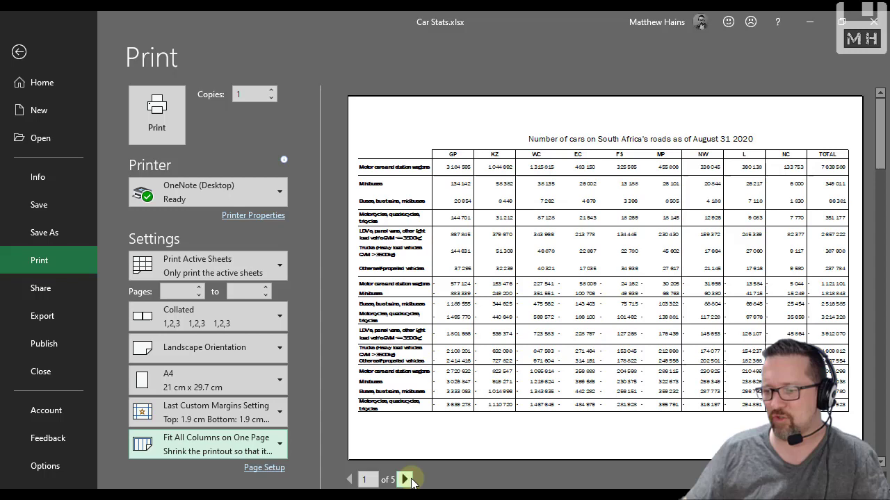
left_click(406, 479)
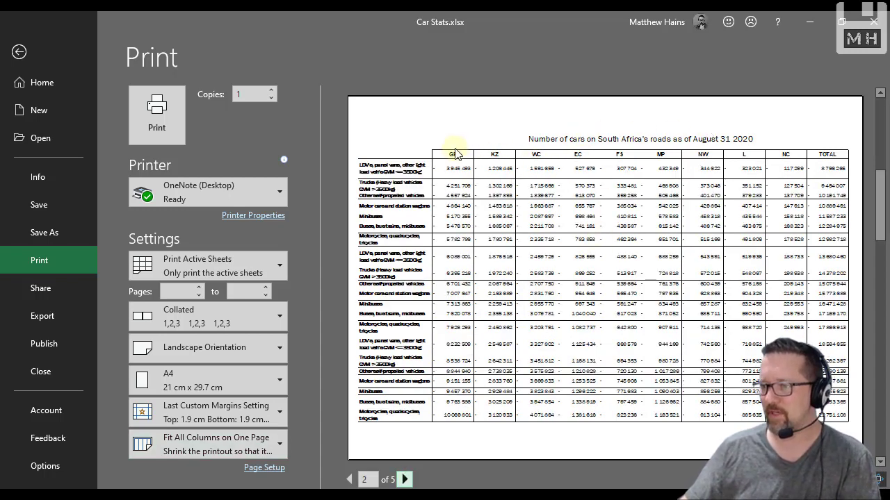
left_click(404, 479)
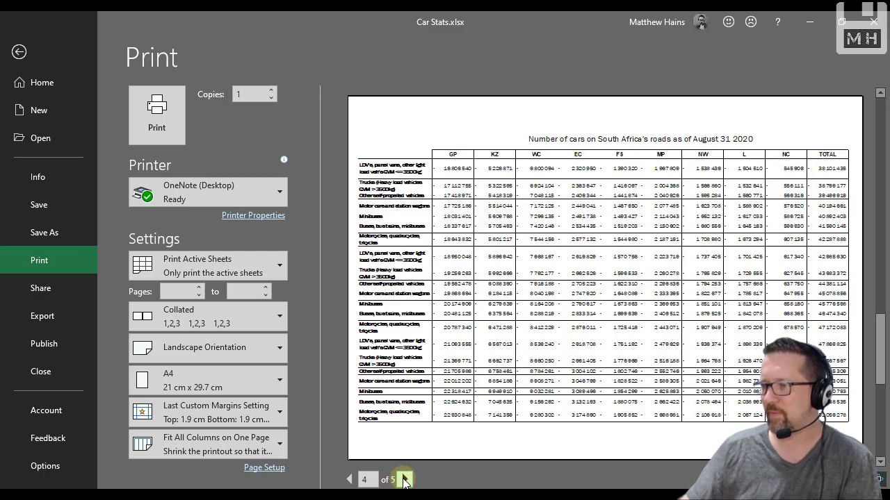
left_click(404, 479)
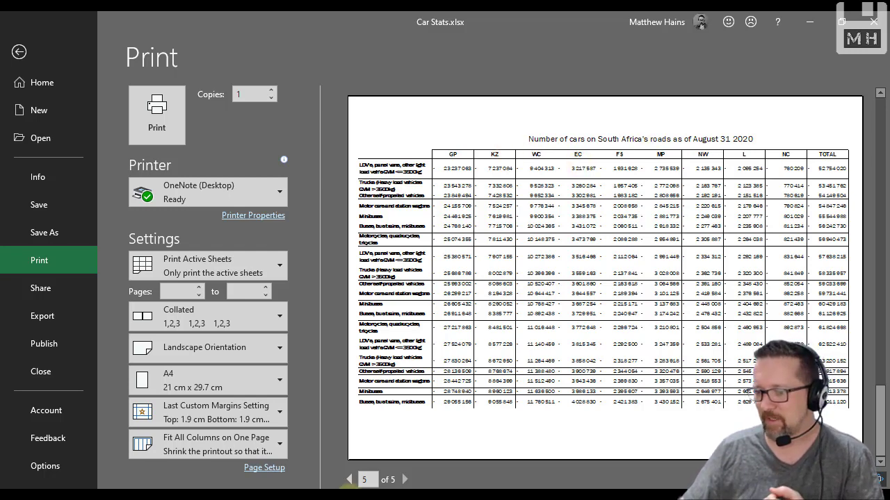
left_click(349, 478)
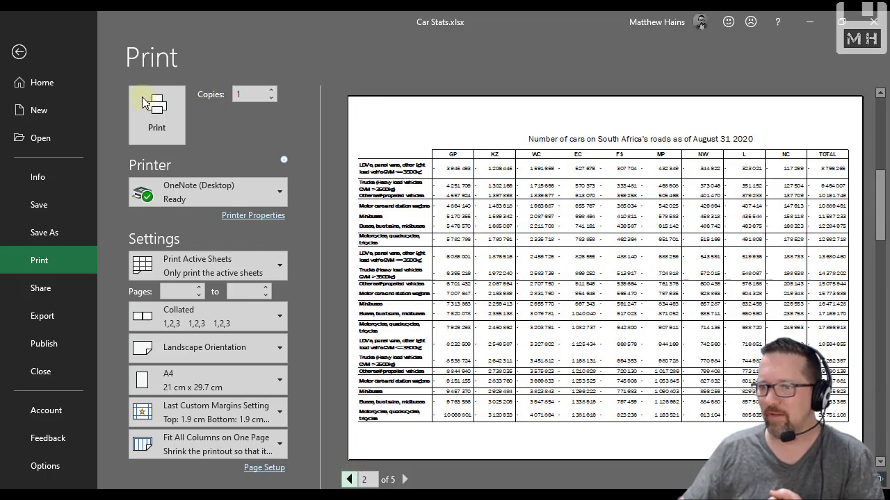
- Turn on printing of gridlines in Sheet Options and check them in the print preview
left_click(20, 51)
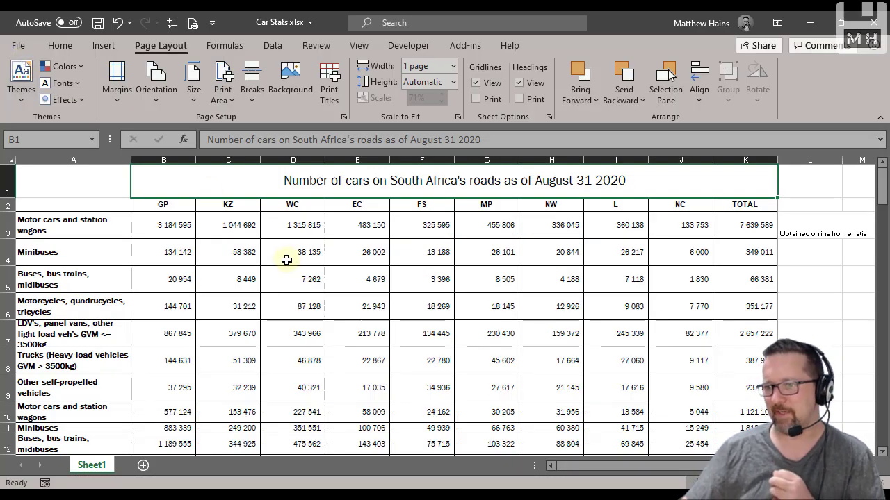
mouse_move(155, 79)
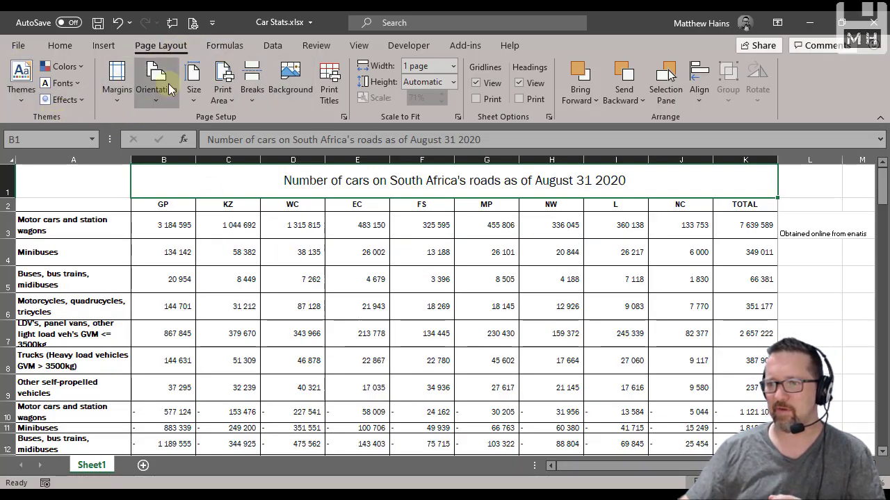
mouse_move(155, 83)
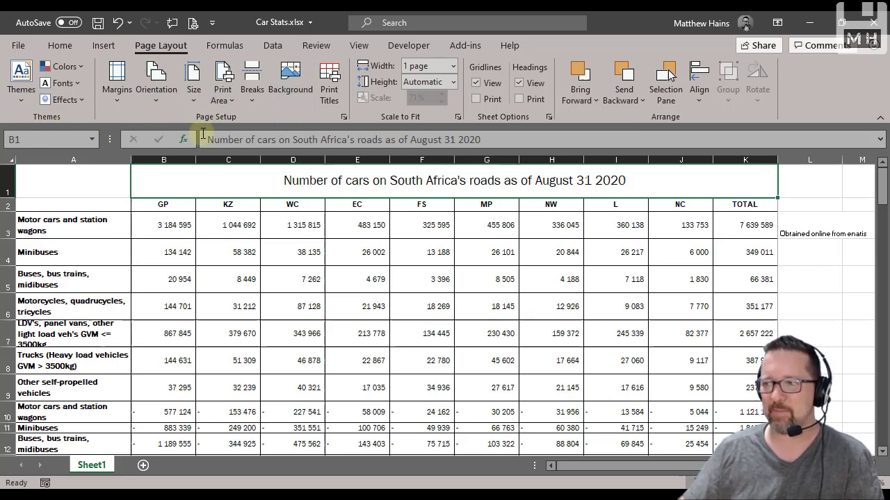
mouse_move(237, 125)
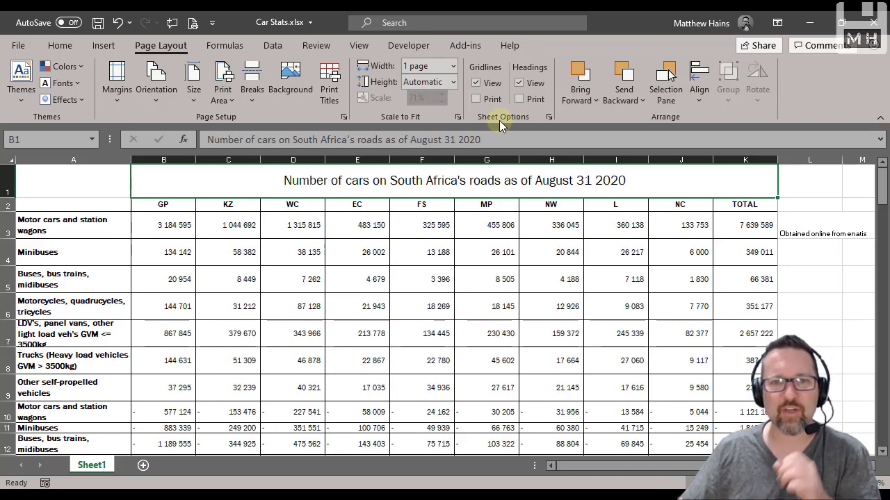
mouse_move(89, 196)
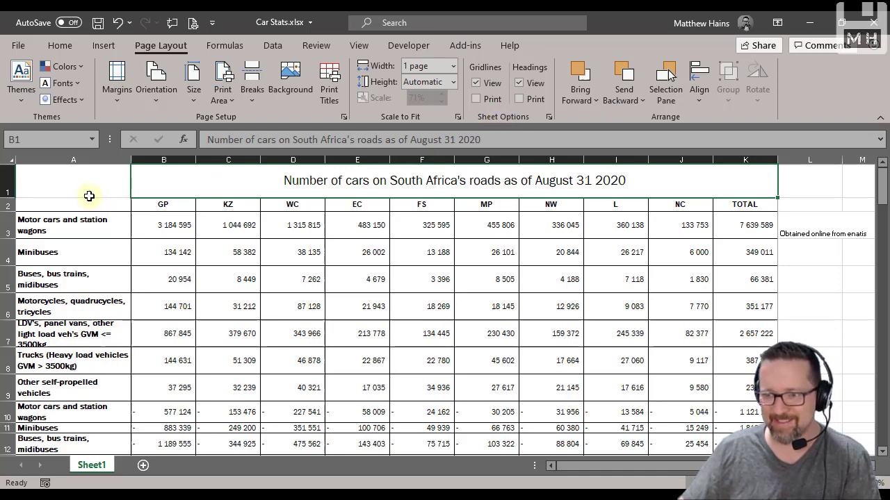
scroll("down", 3)
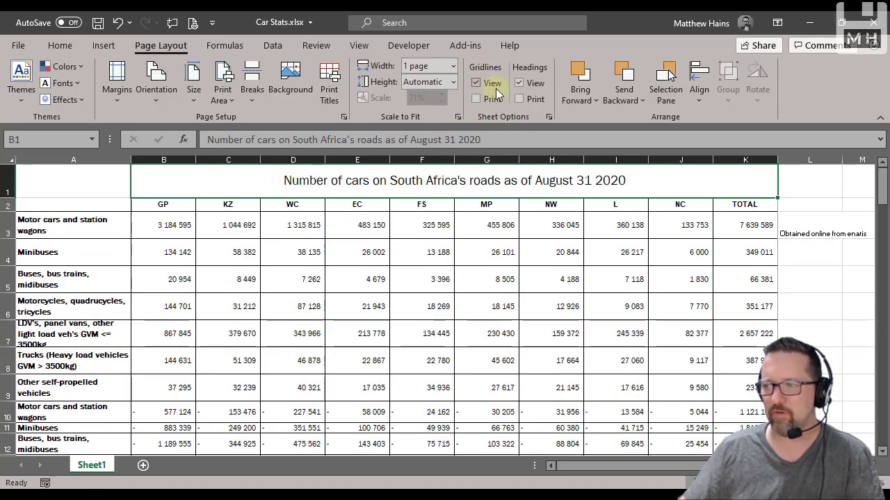
mouse_move(492, 98)
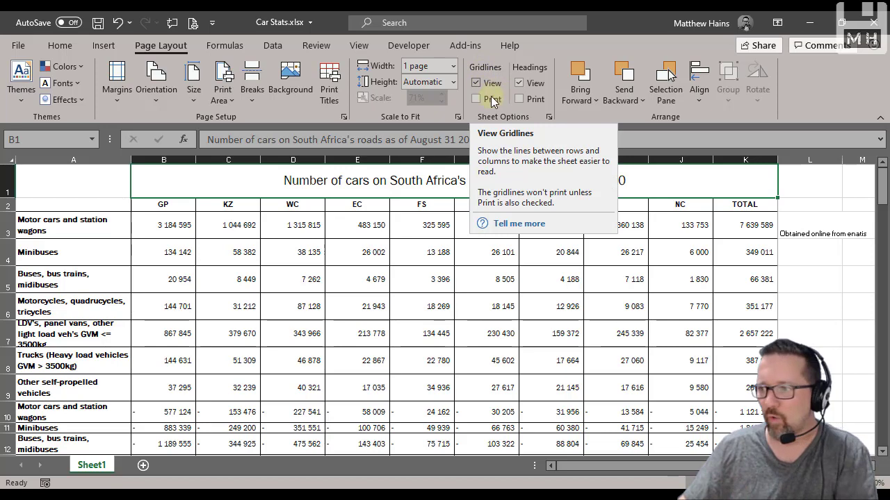
left_click(475, 99)
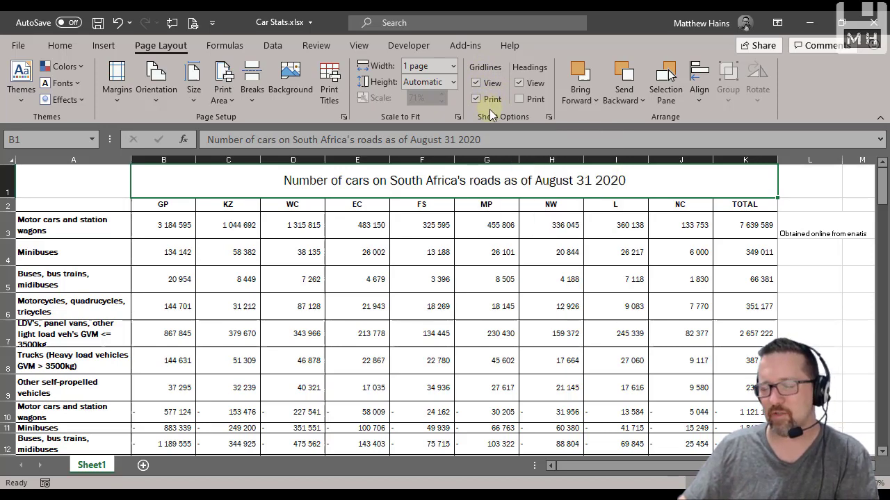
left_click(18, 44)
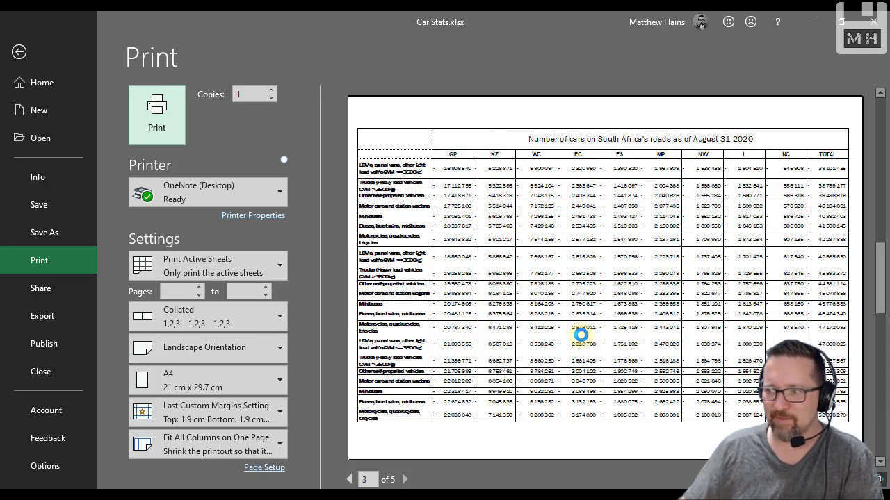
left_click(349, 479)
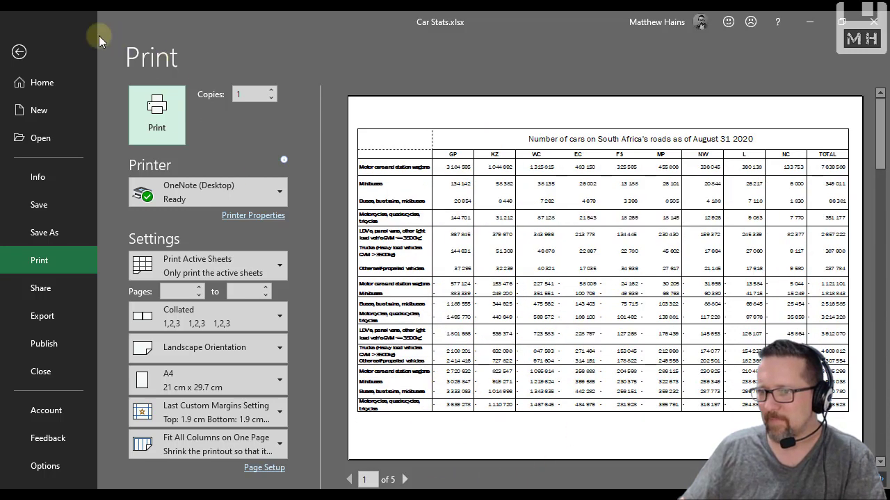
mouse_move(118, 118)
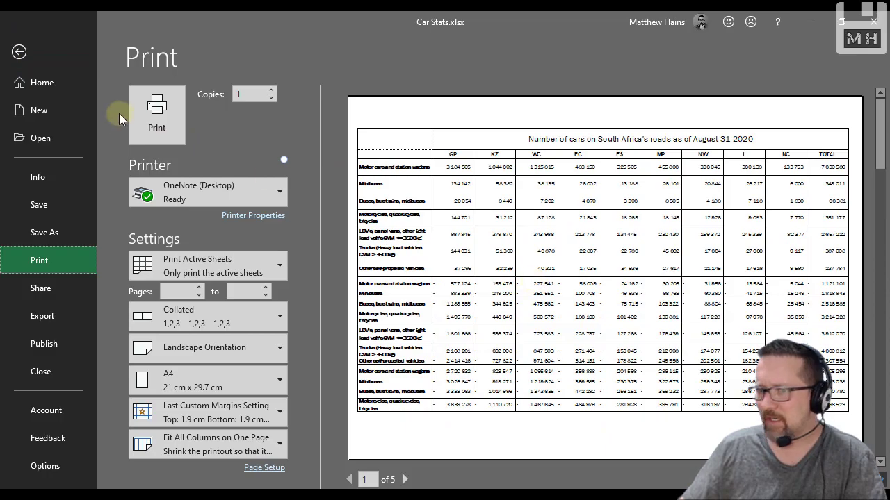
left_click(19, 52)
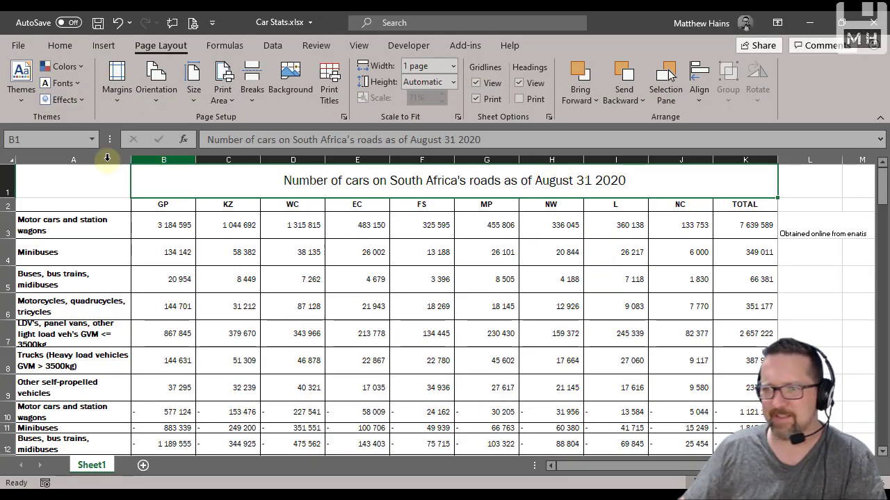